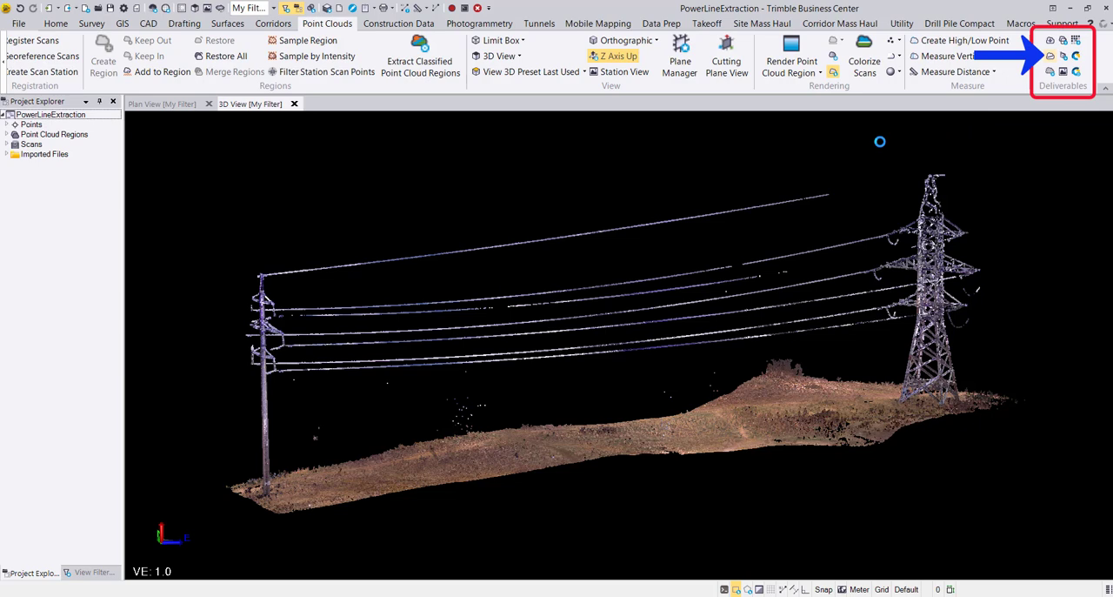
Name the overhead lines 'Power lines' with Aquamarine colour in Extract Line Feature
left_click(1075, 40)
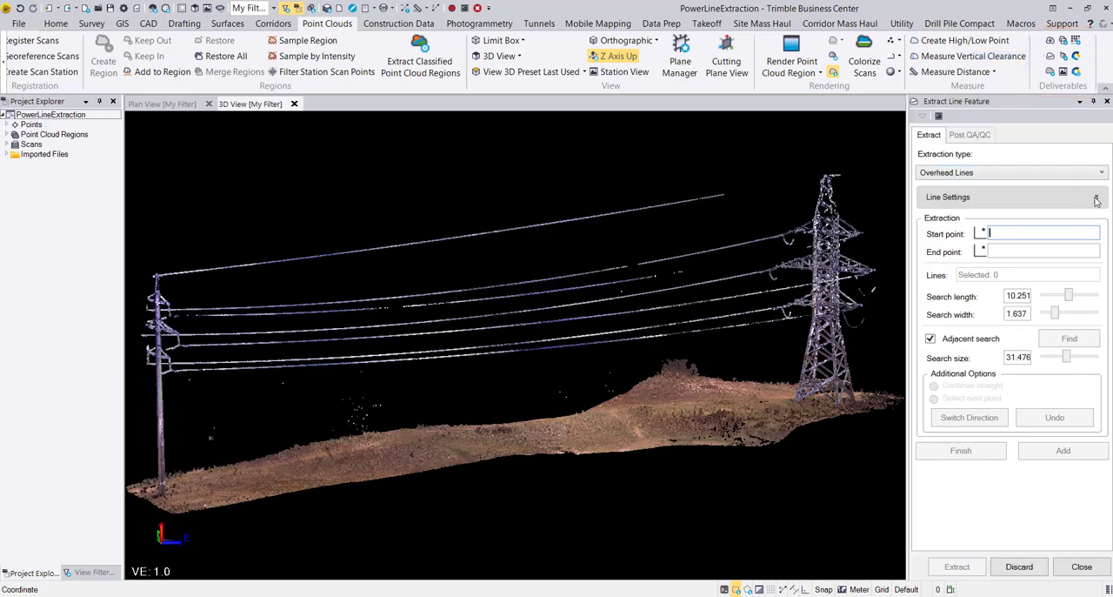
left_click(1096, 198)
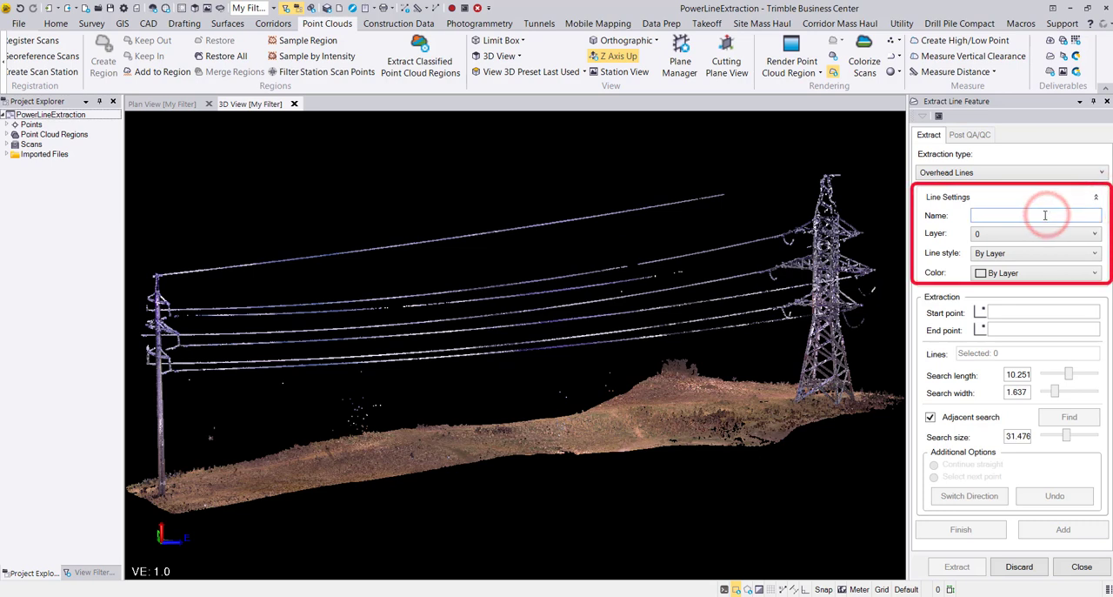
type("Power lines")
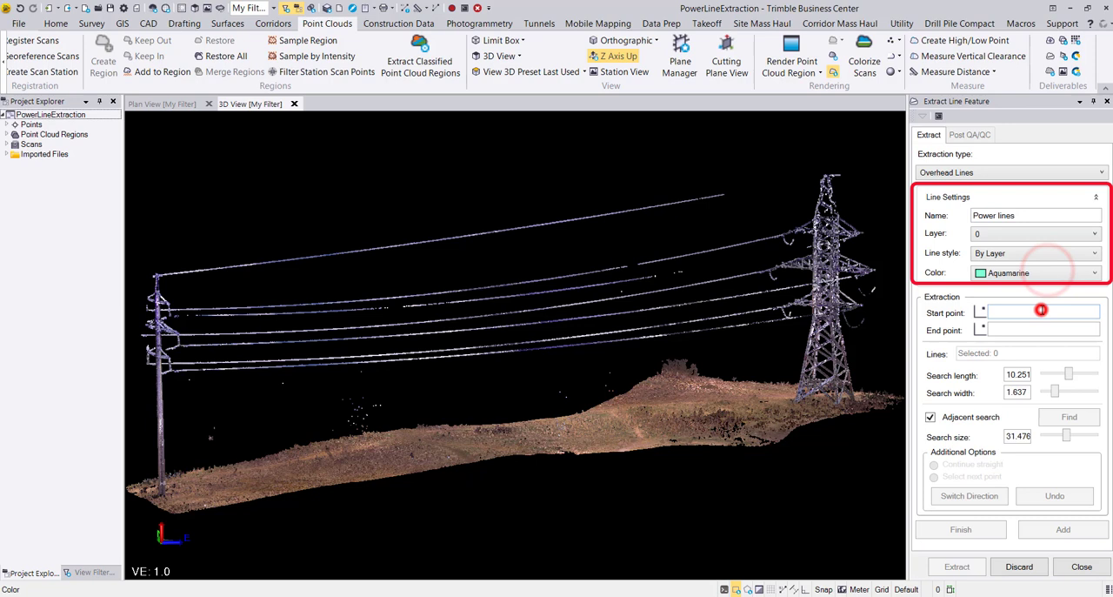
left_click(1095, 197)
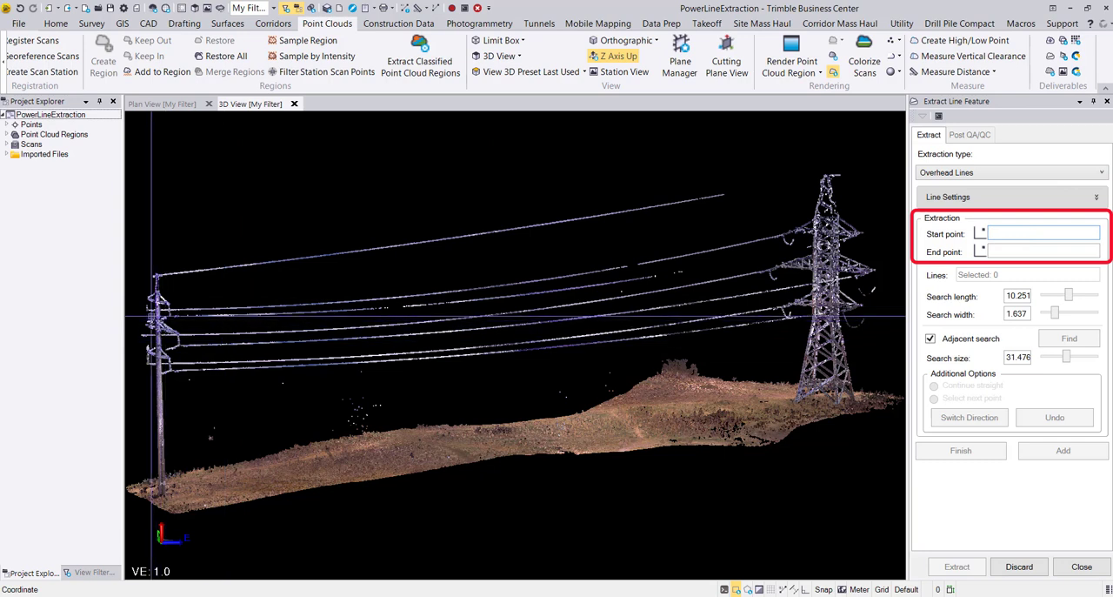
Pick start and end points on one wire and select that wire for extraction
left_click(156, 313)
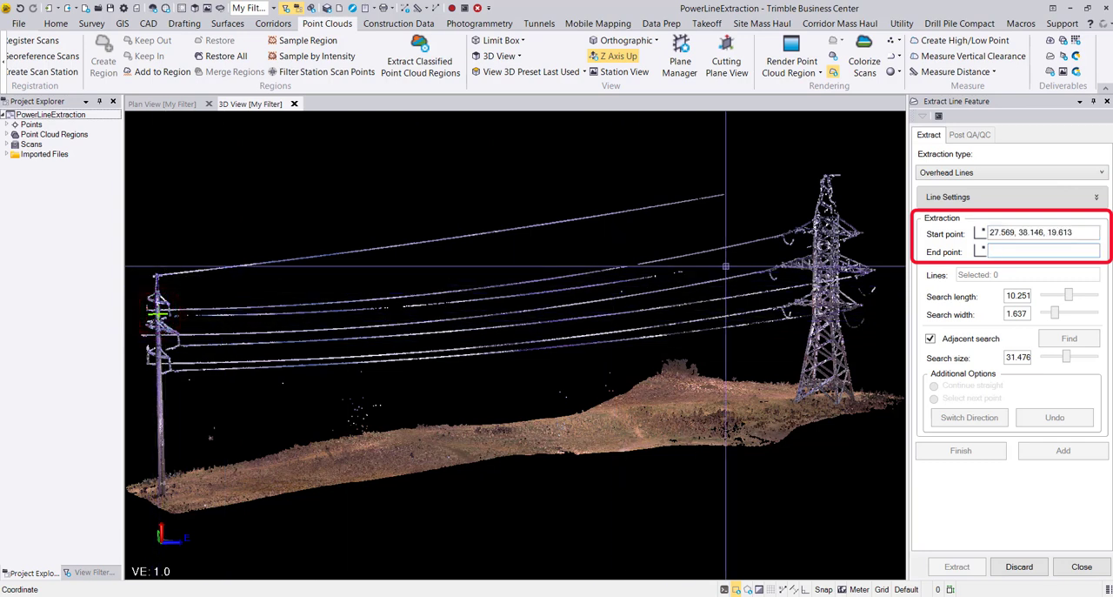
left_click(821, 230)
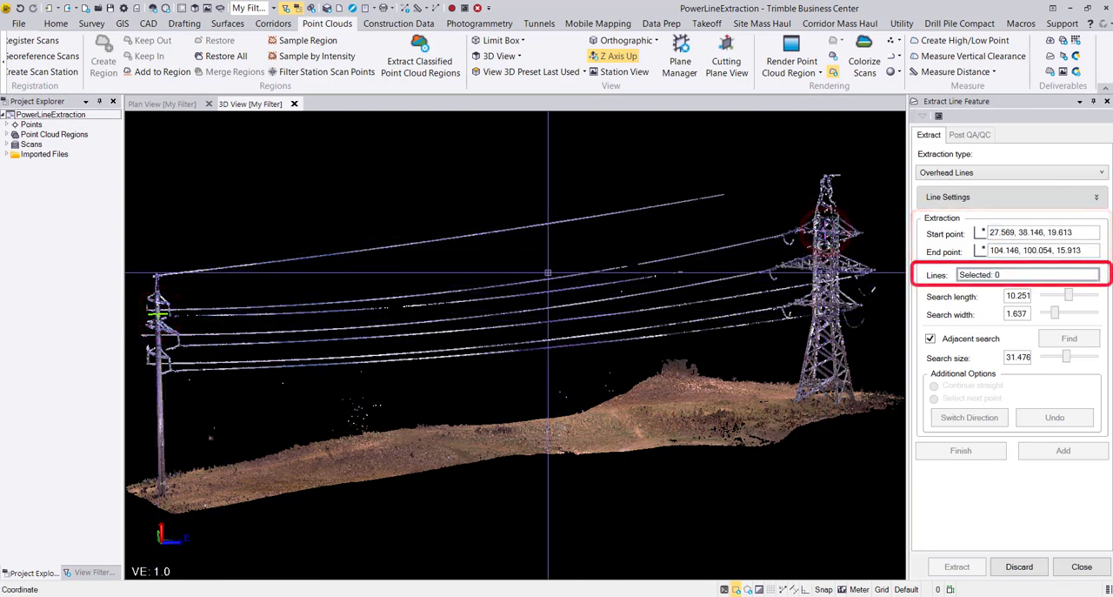
left_click(522, 278)
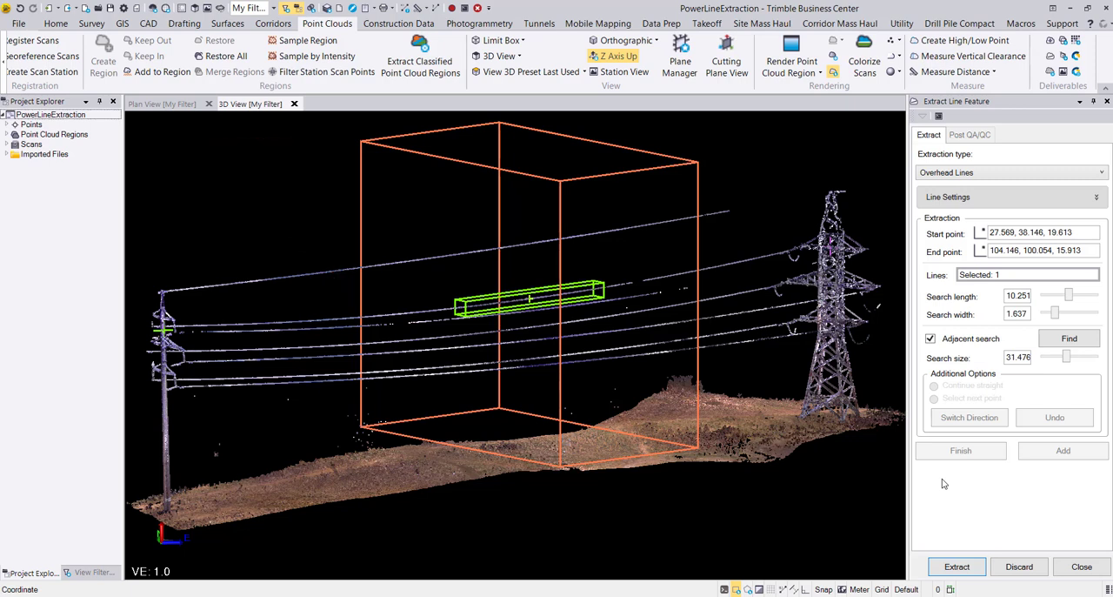
Set the wire search length to 8.908
left_click(1030, 296)
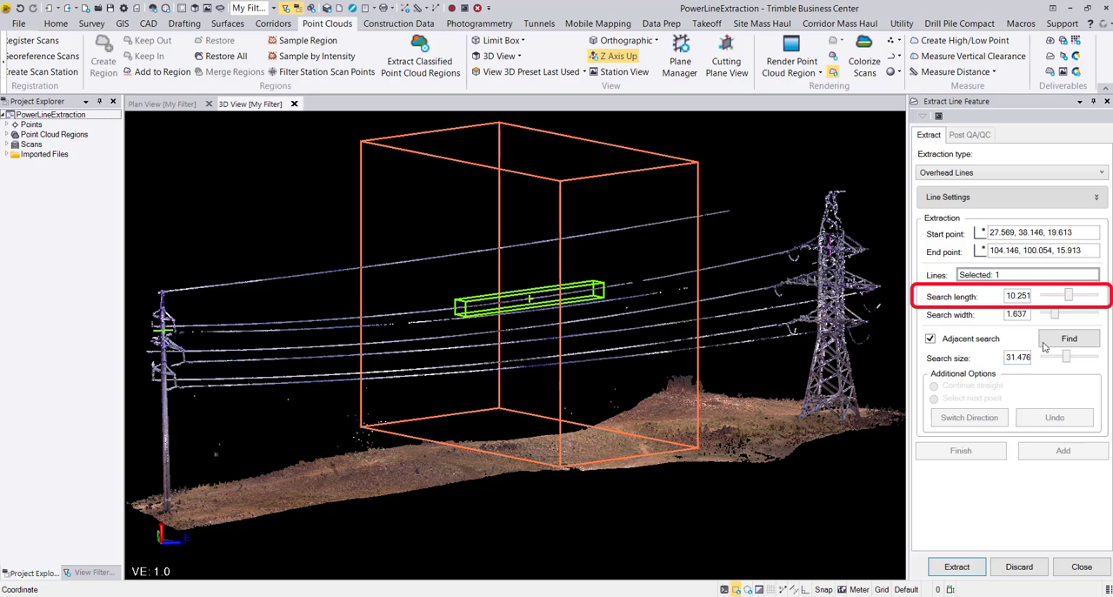
left_click_drag(1068, 296, 1044, 295)
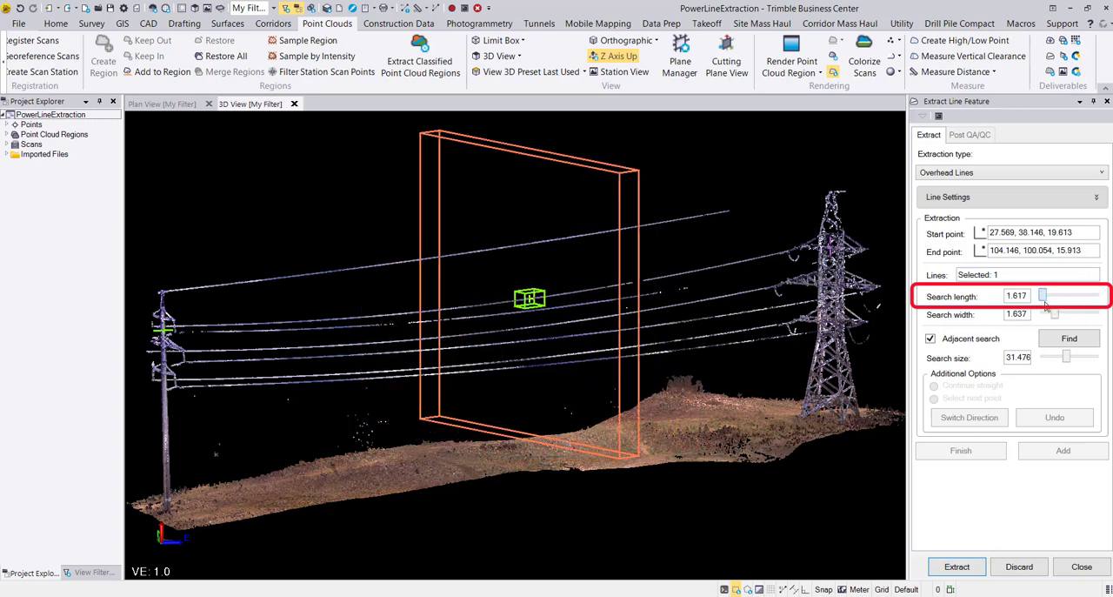
left_click_drag(1044, 295, 1099, 295)
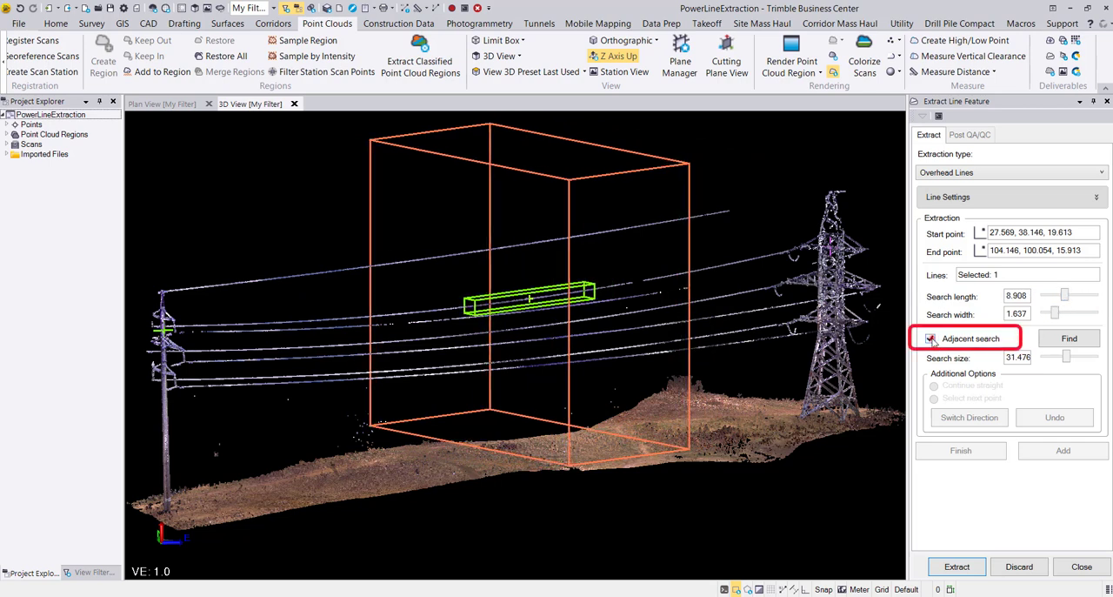
Keep adjacent wire search on and set its search size to 29.371
left_click(932, 339)
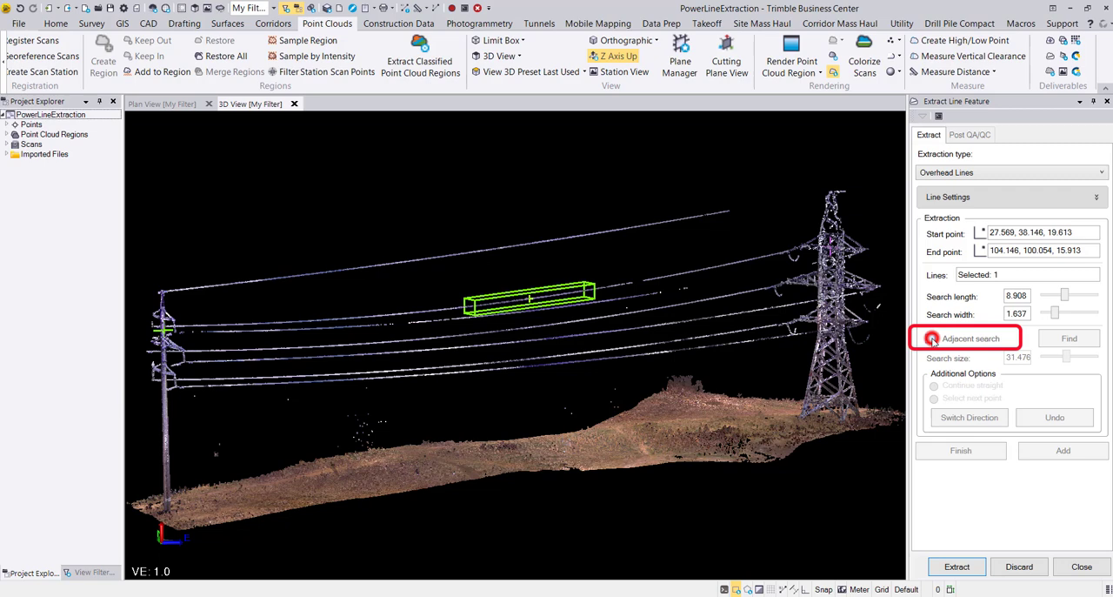
left_click(932, 339)
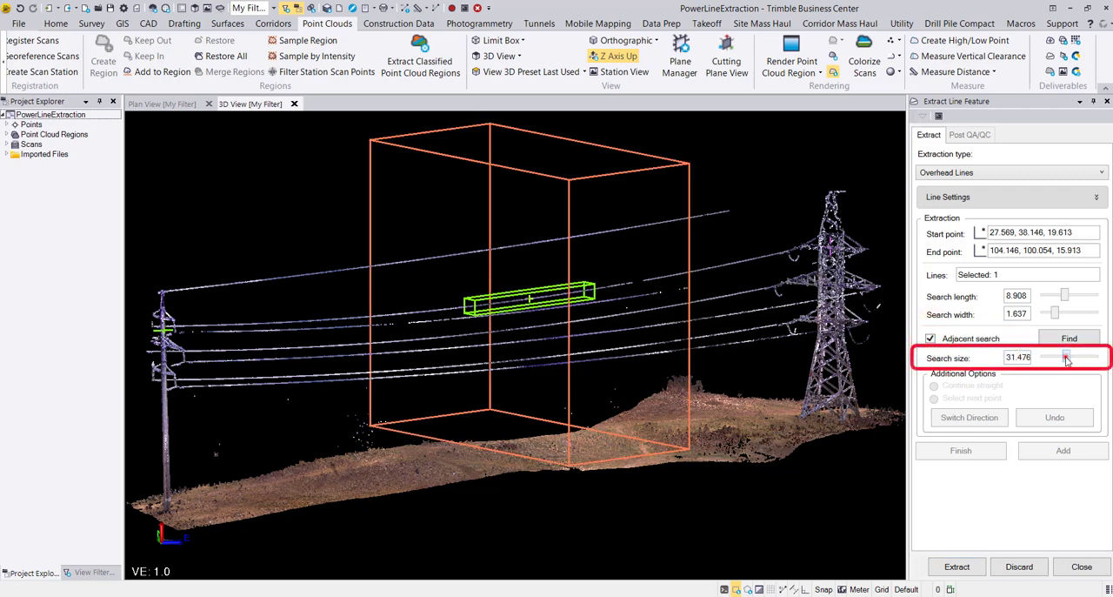
left_click_drag(1068, 358, 1050, 358)
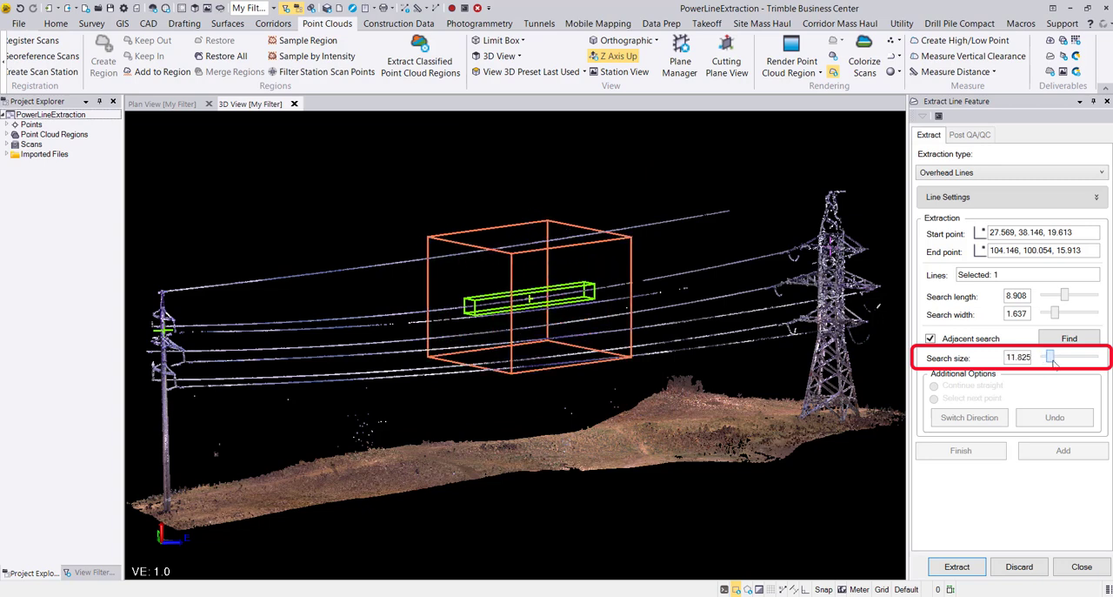
left_click_drag(1050, 358, 1078, 358)
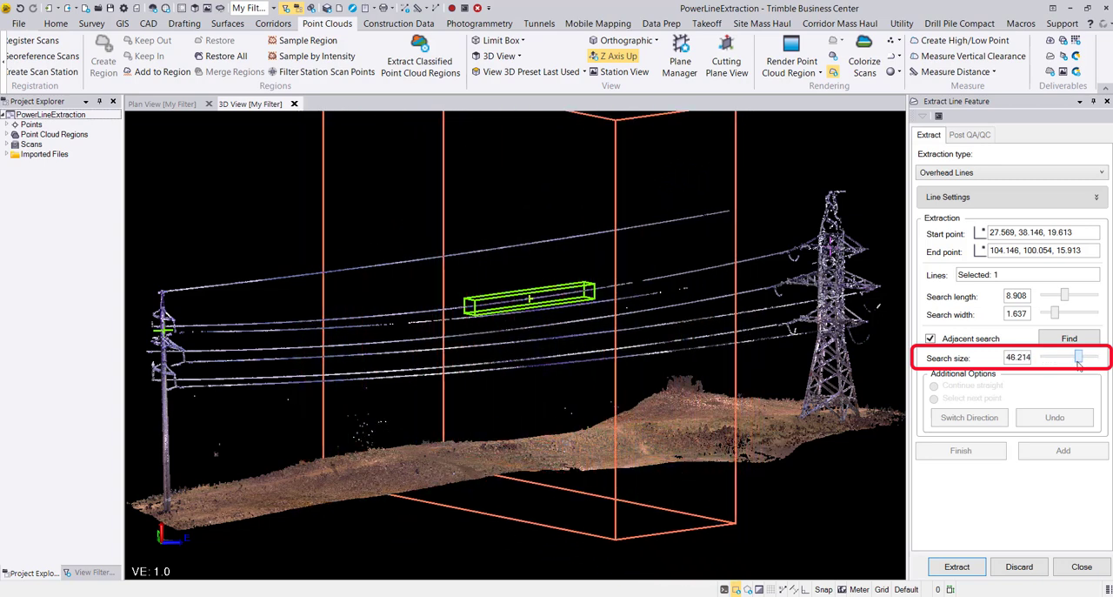
left_click_drag(1078, 357, 1065, 356)
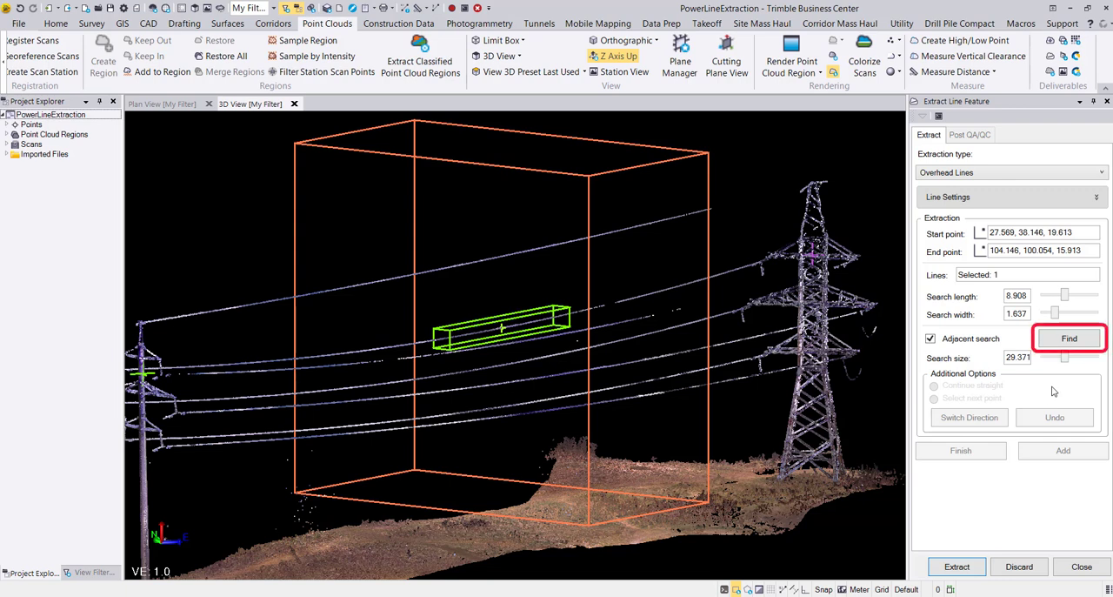
Find the seven neighbouring wires inside the search box
left_click(1068, 339)
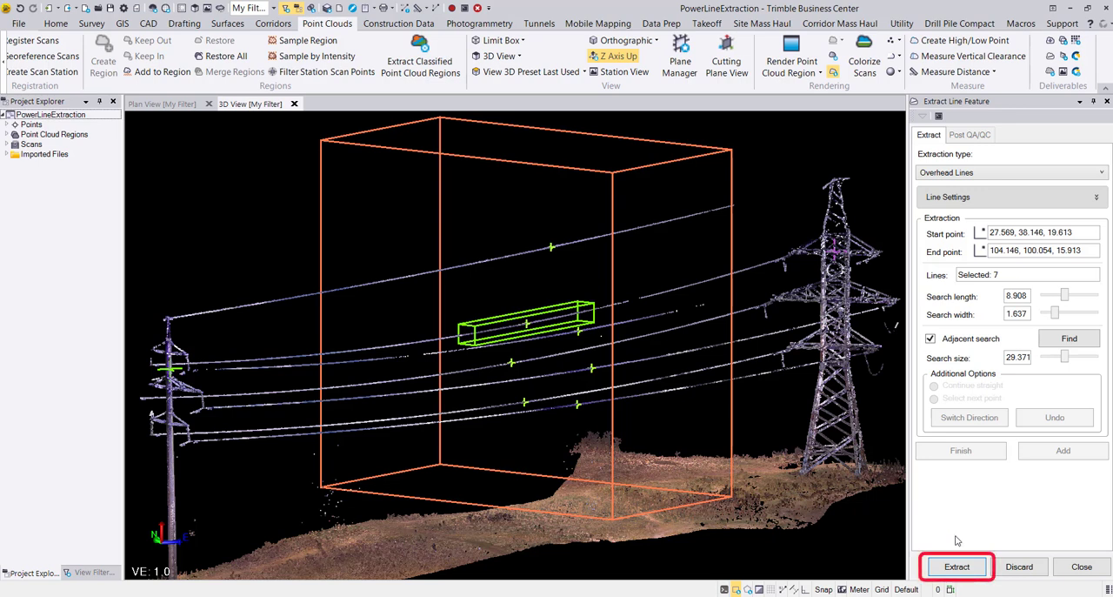
Extract the seven wires, continuing straight past the tower to the far end
left_click(956, 567)
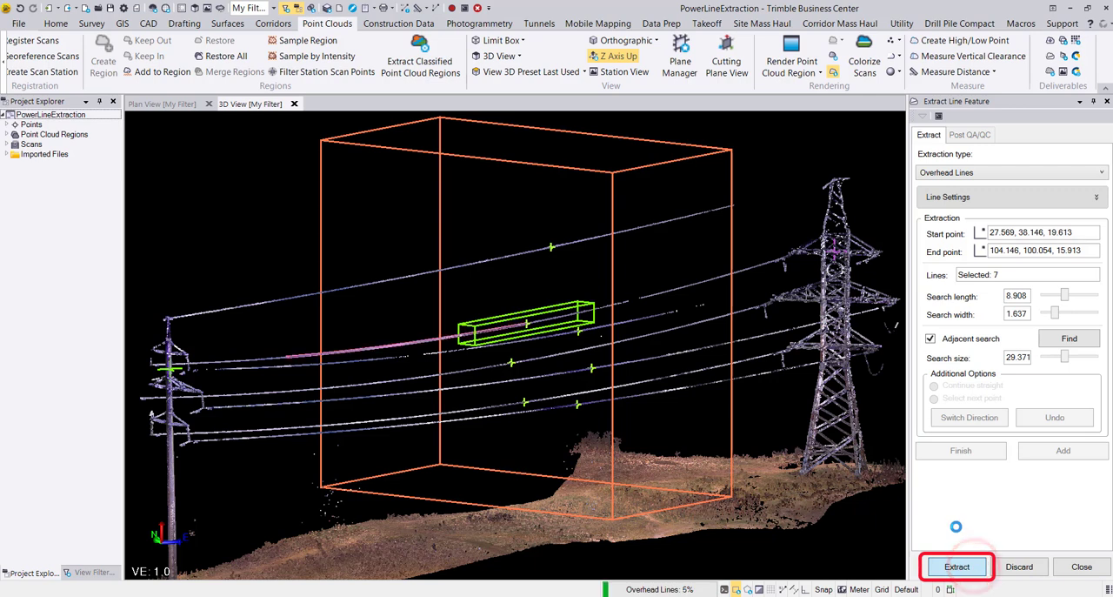
left_click(956, 567)
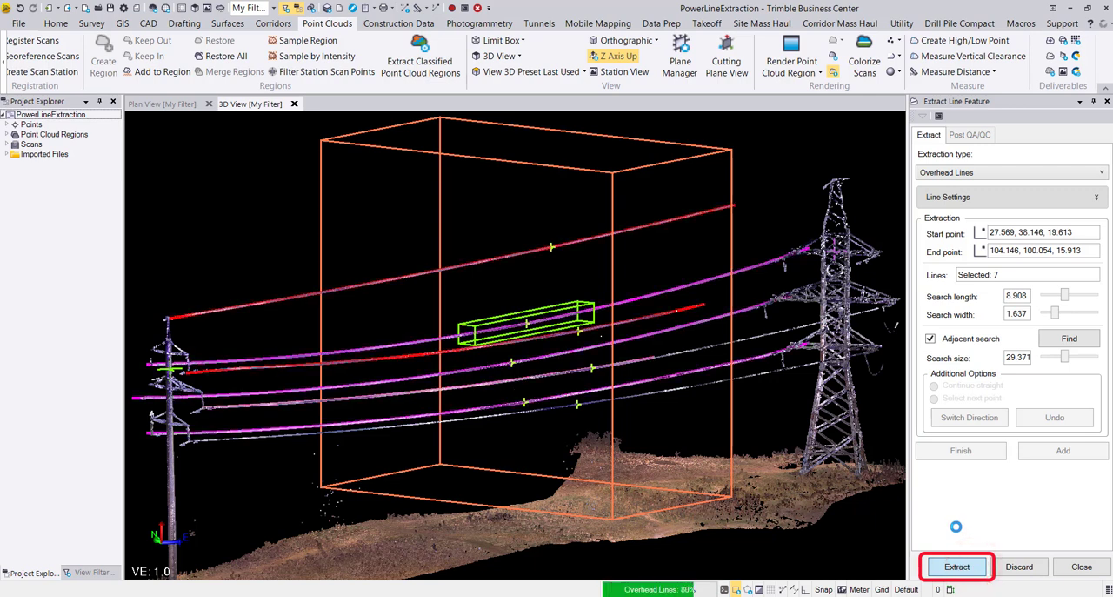
left_click(956, 567)
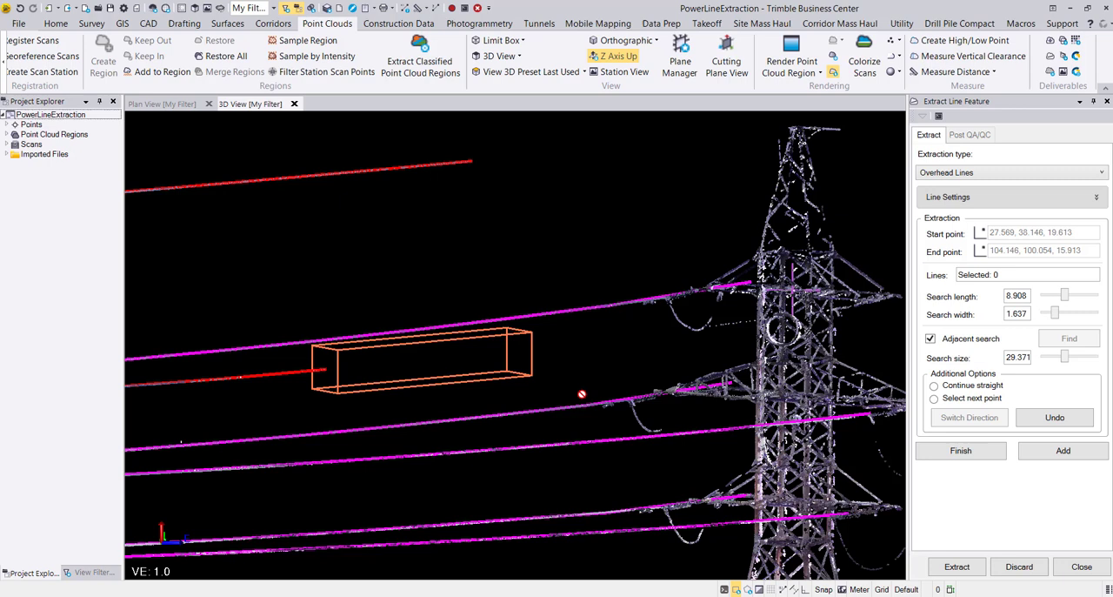
left_click(934, 397)
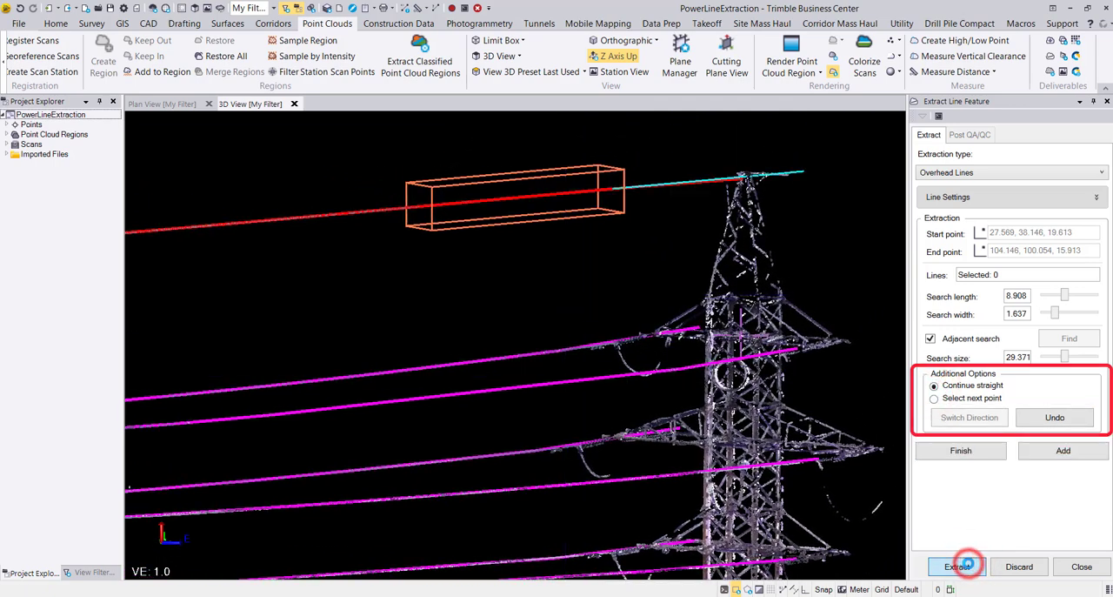
left_click(956, 567)
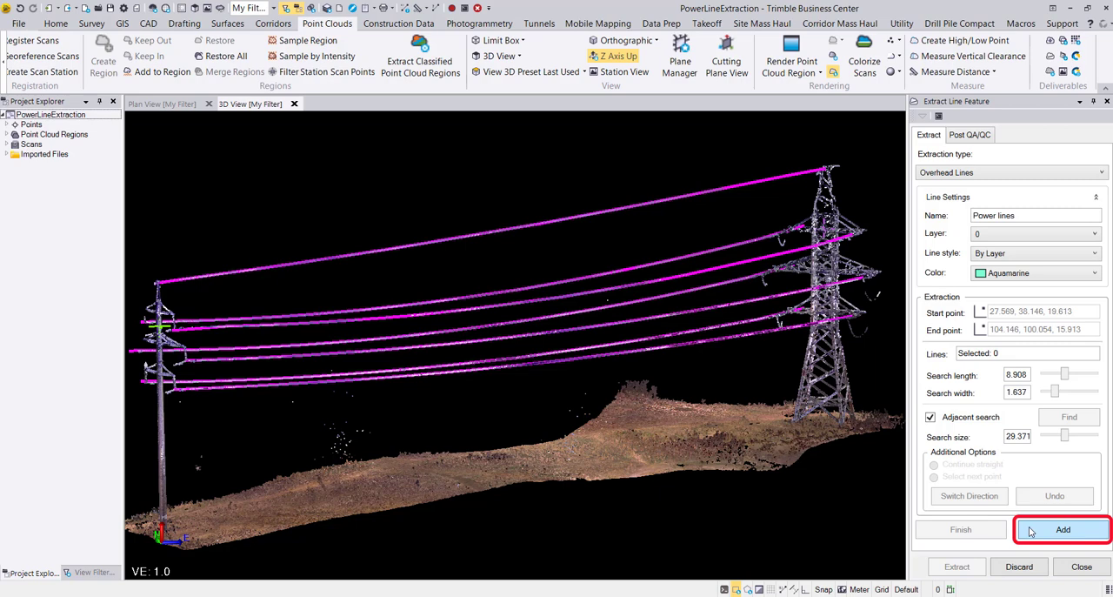
left_click(1063, 529)
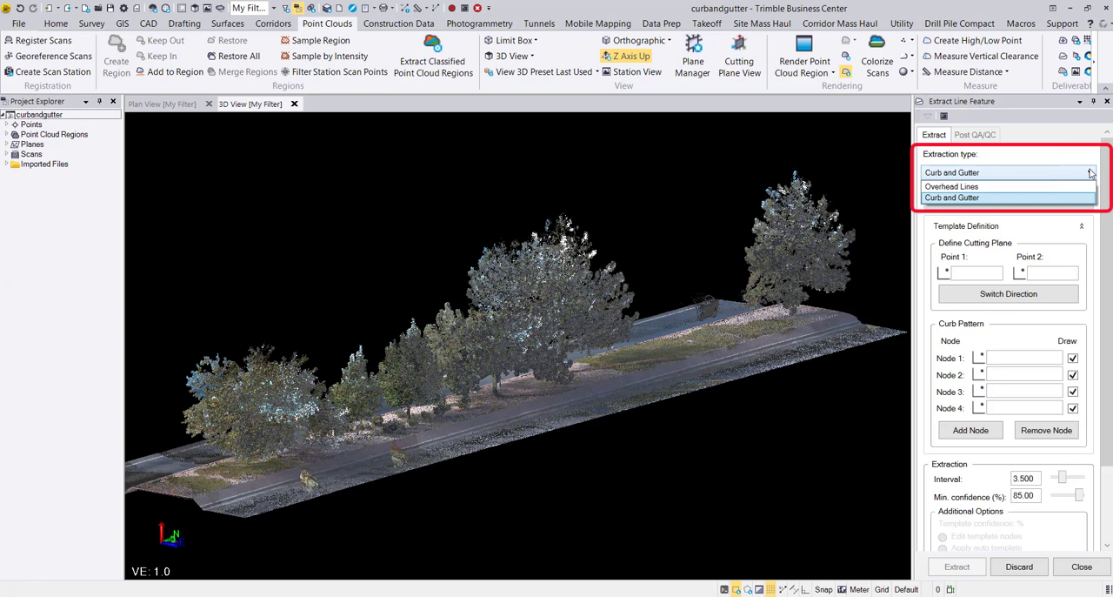
Switch to curb and gutter extraction with Magenta line colour
left_click(952, 198)
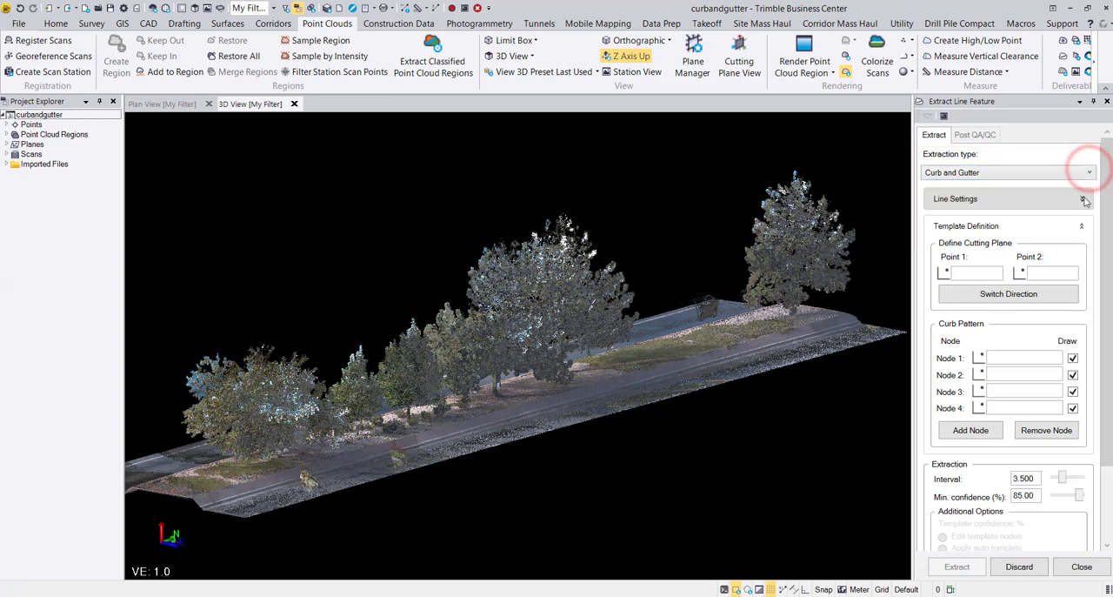
left_click(1082, 199)
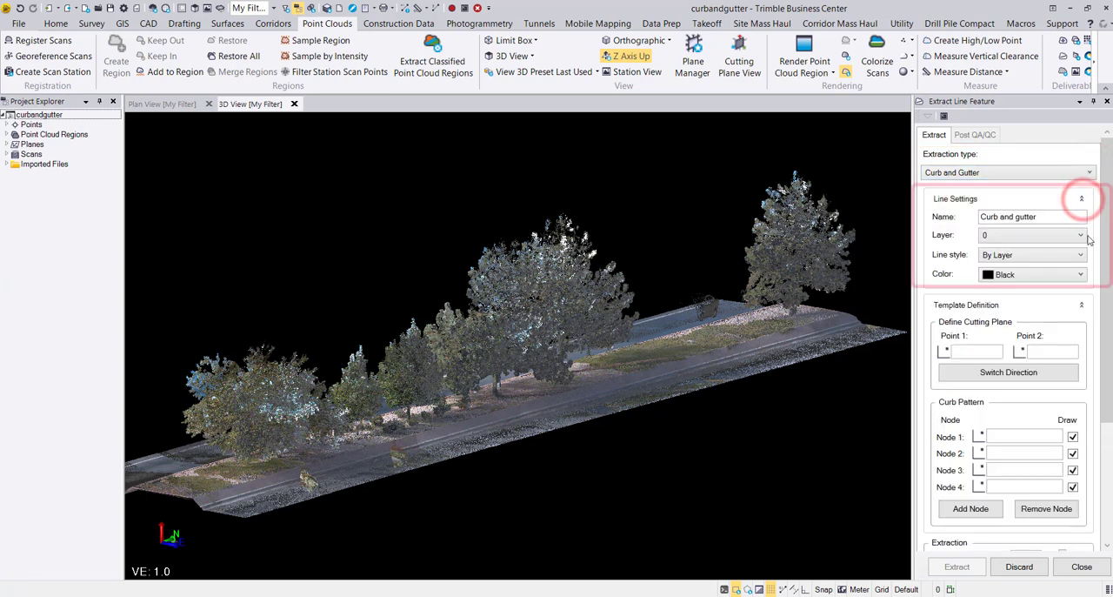
left_click(1082, 275)
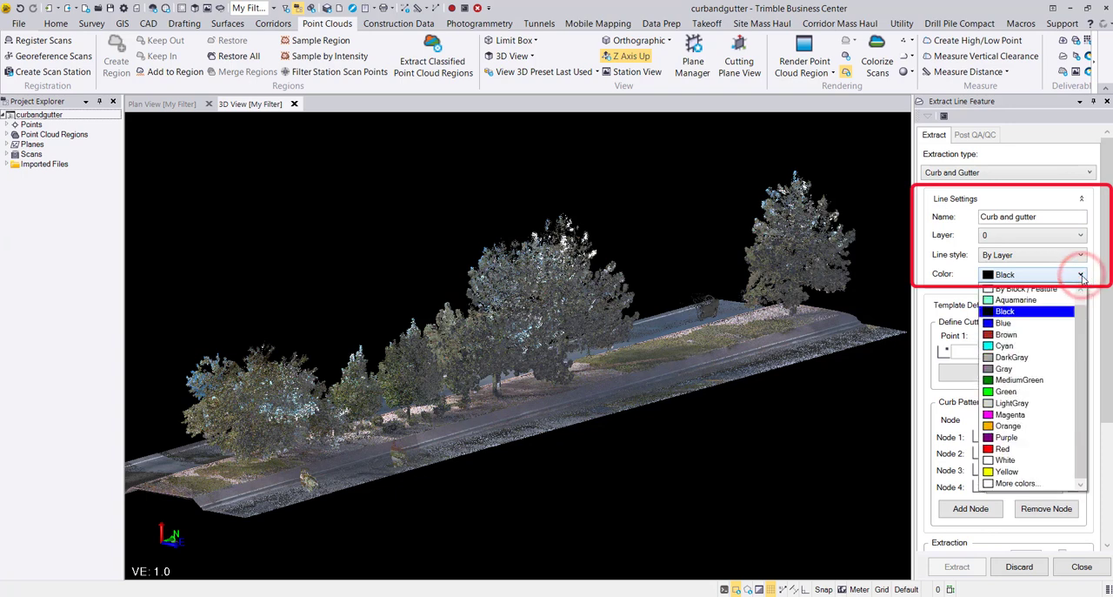
left_click(1005, 414)
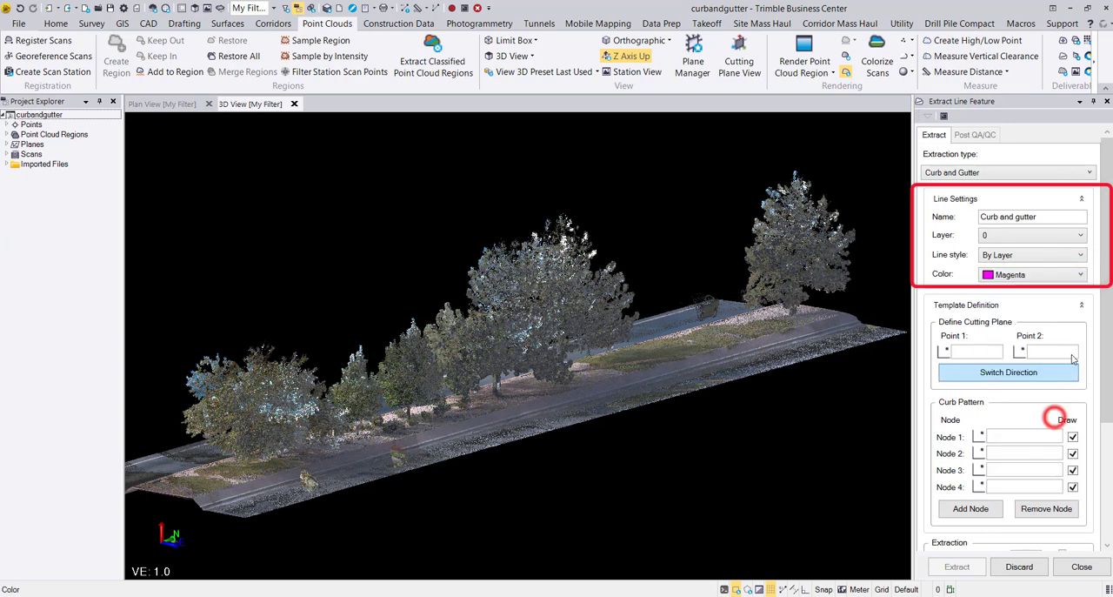
left_click(1082, 198)
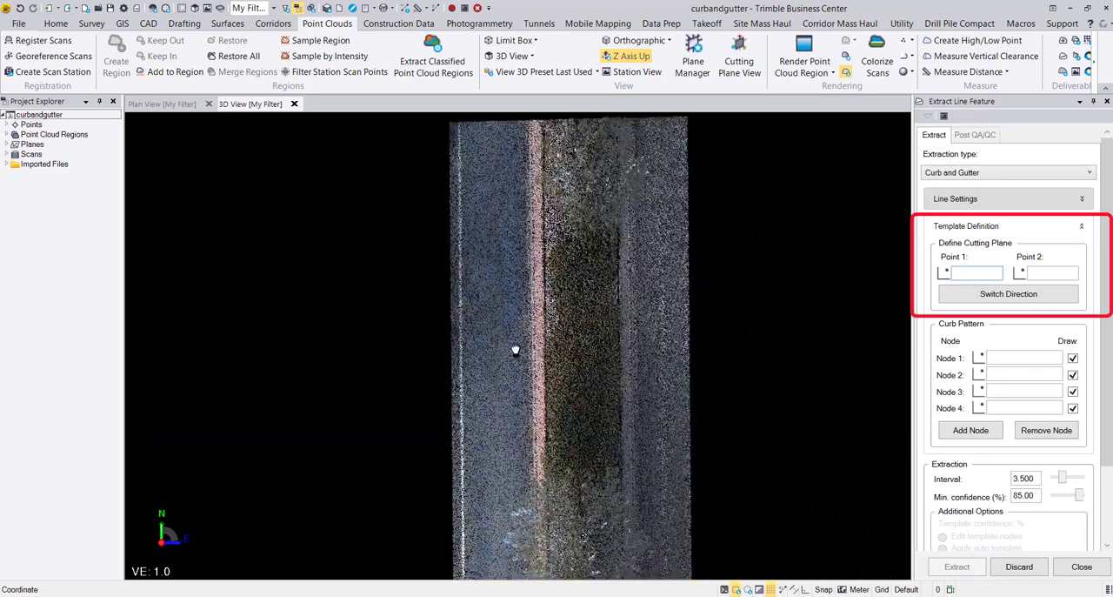
Define the cutting plane with two points across the road
left_click(501, 358)
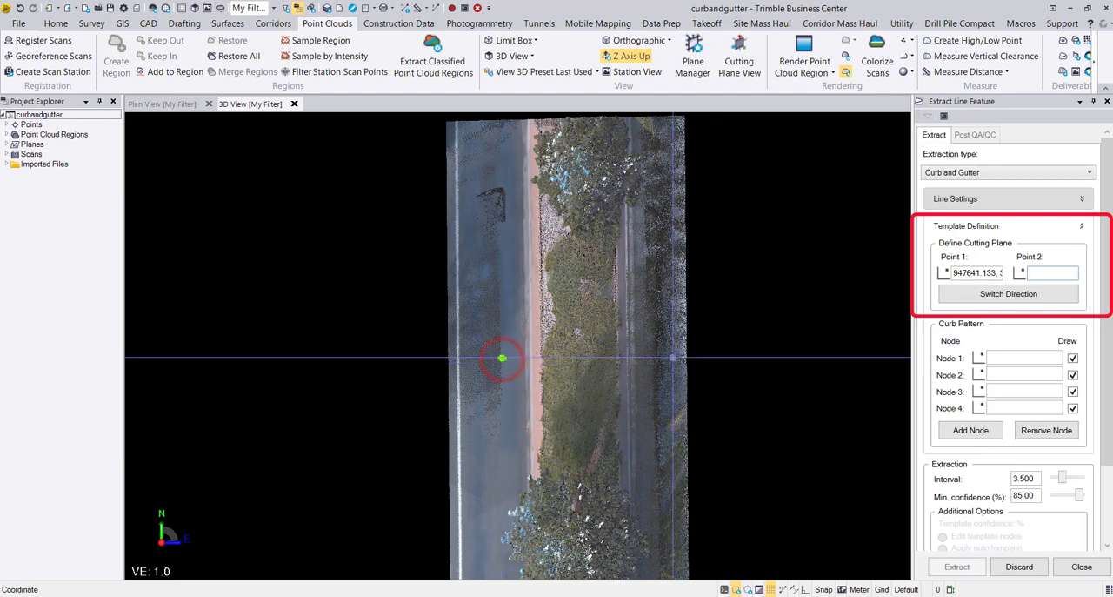
left_click(669, 357)
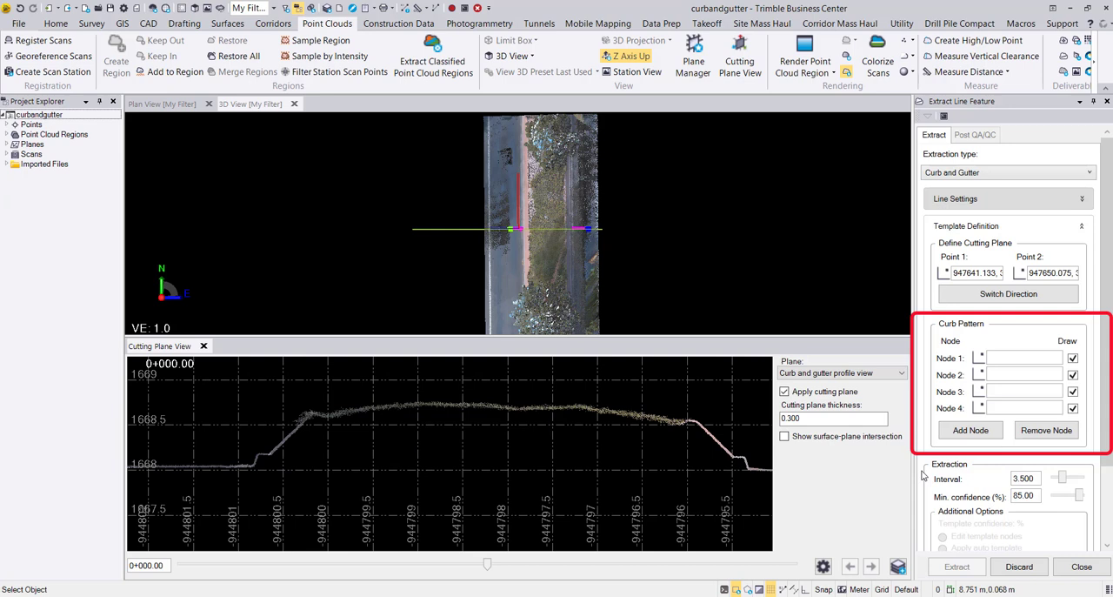
mouse_move(977, 469)
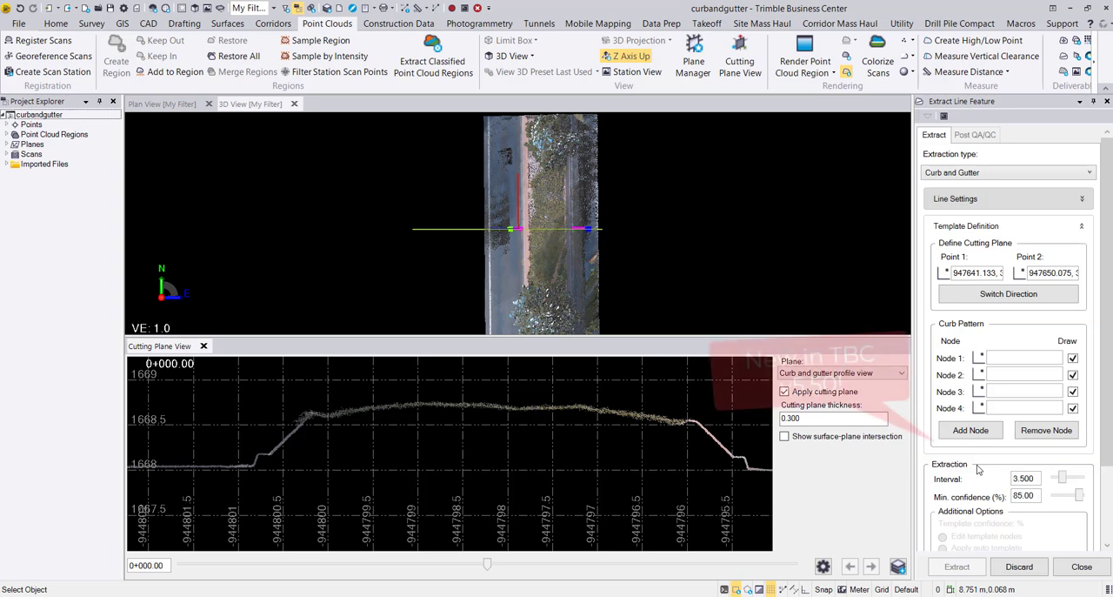
Add nodes to the curb pattern until it has eight
left_click(970, 435)
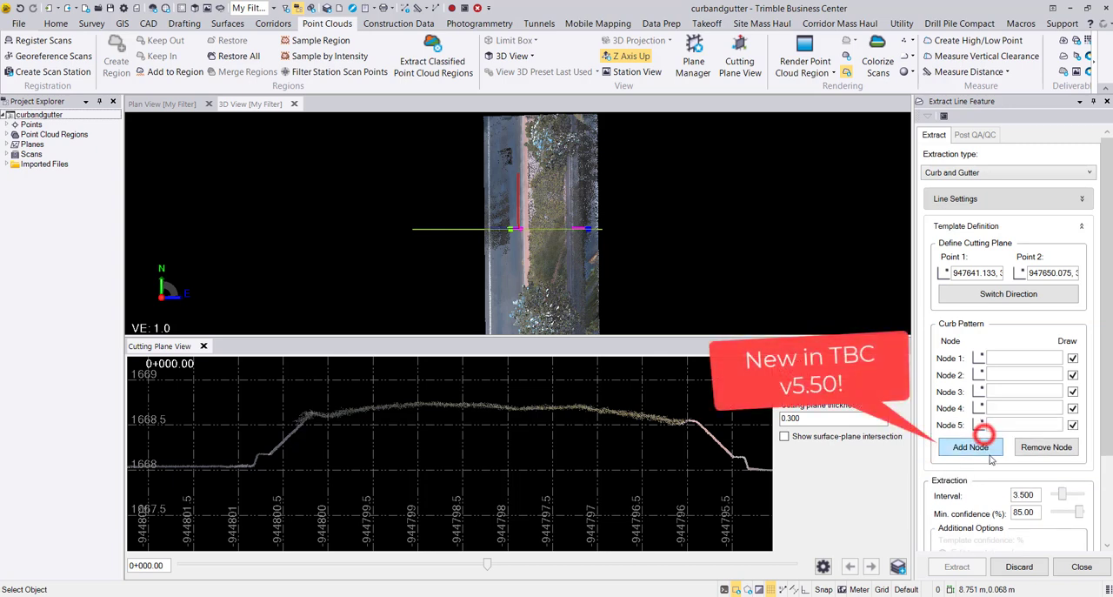
left_click(970, 445)
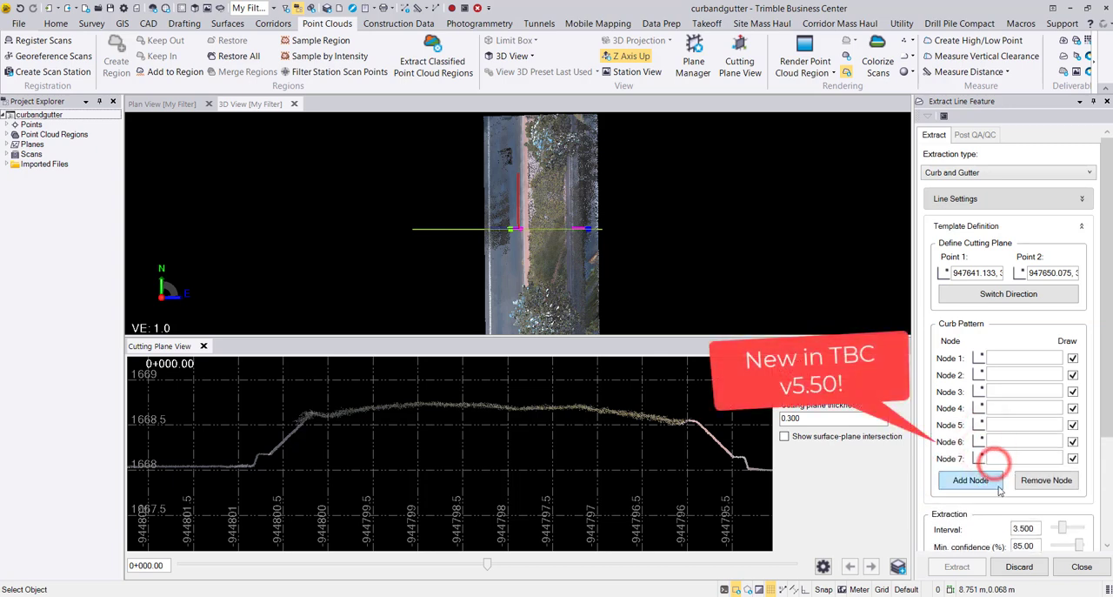
left_click(1047, 480)
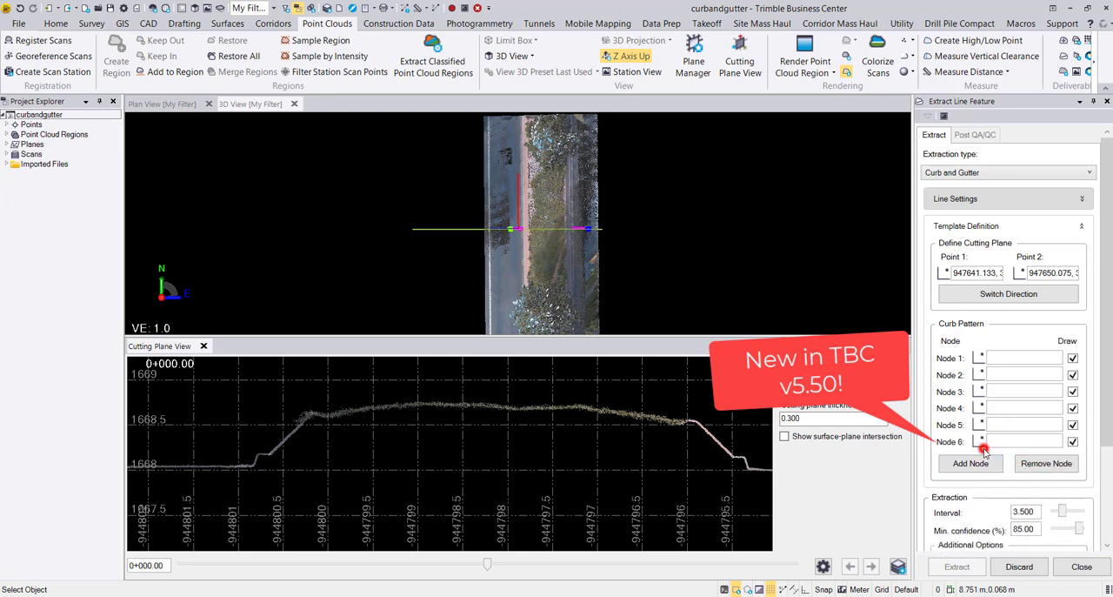
left_click(970, 462)
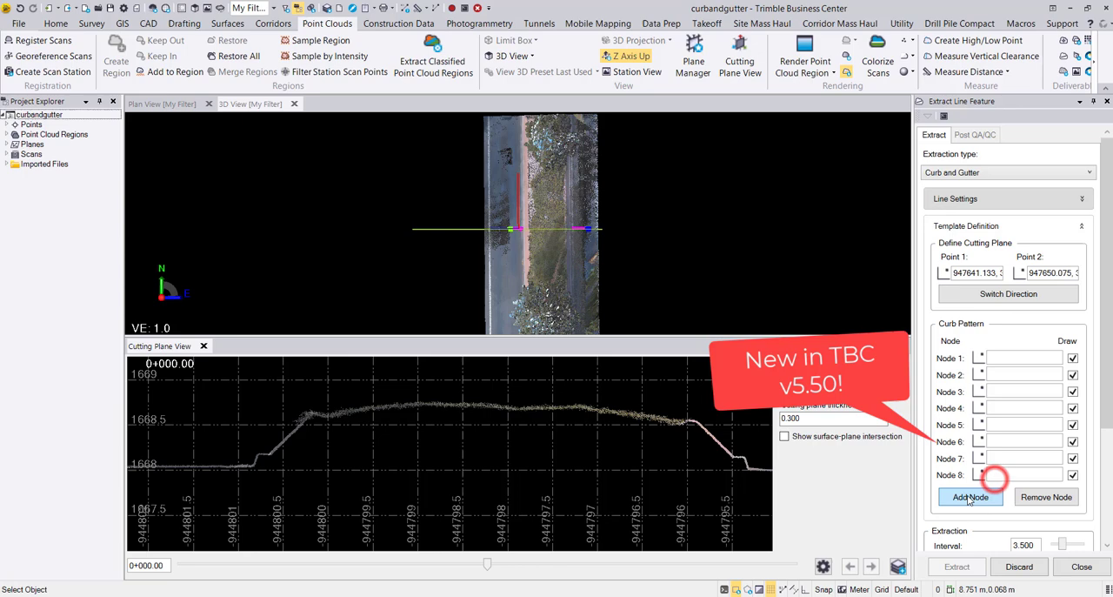
left_click(970, 497)
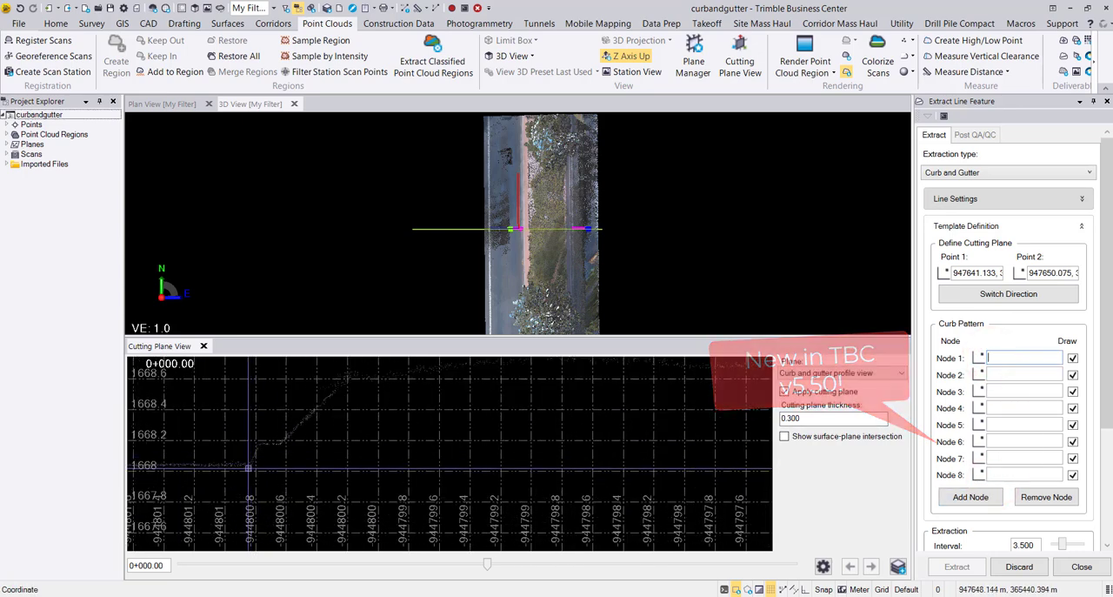
Place the template nodes on the break points of the curb and gutter profile
left_click(250, 463)
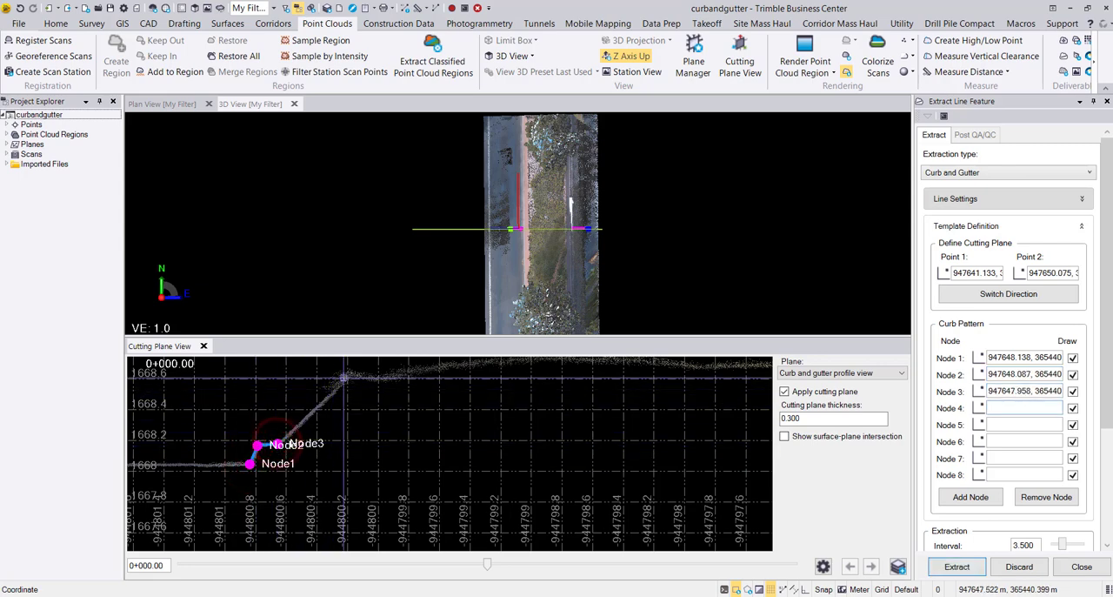
left_click(336, 379)
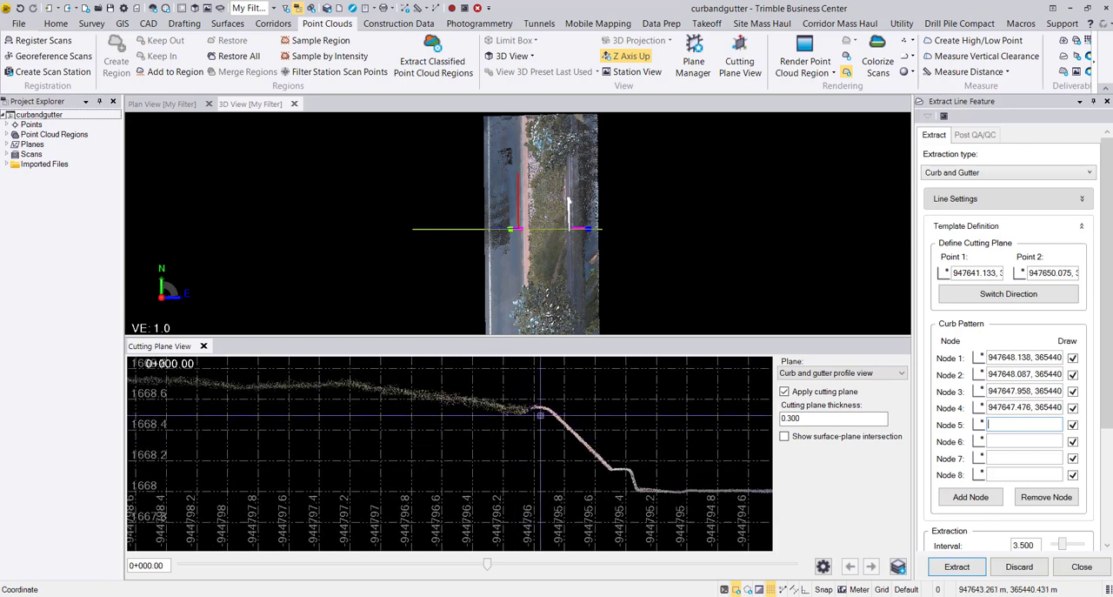
left_click(544, 407)
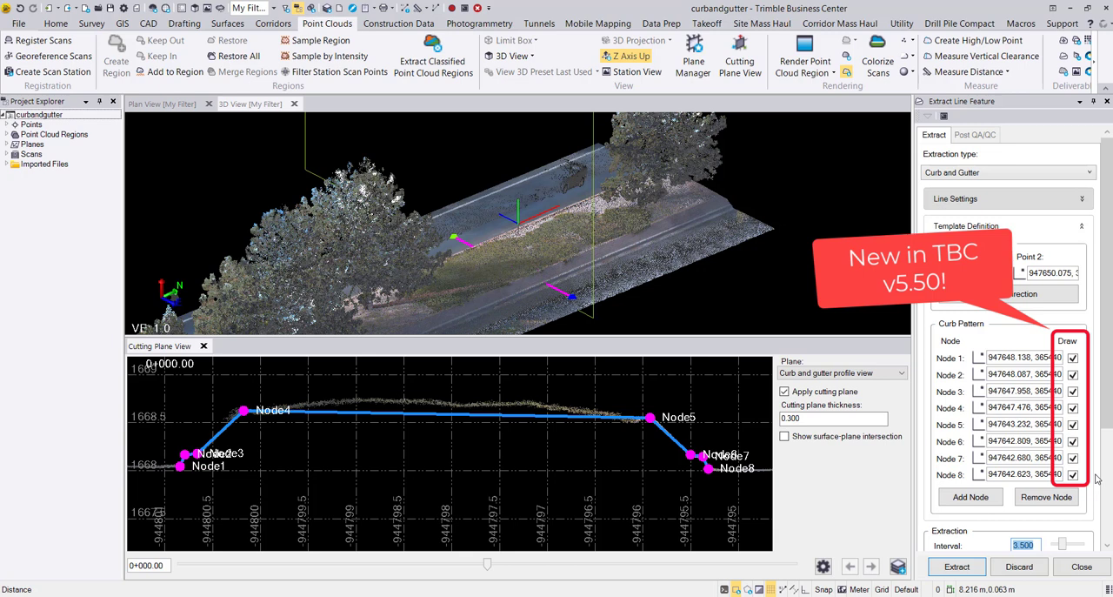
Exclude Node 2 from drawing and start curb extraction at 3.5 interval, 85% confidence
left_click(1073, 374)
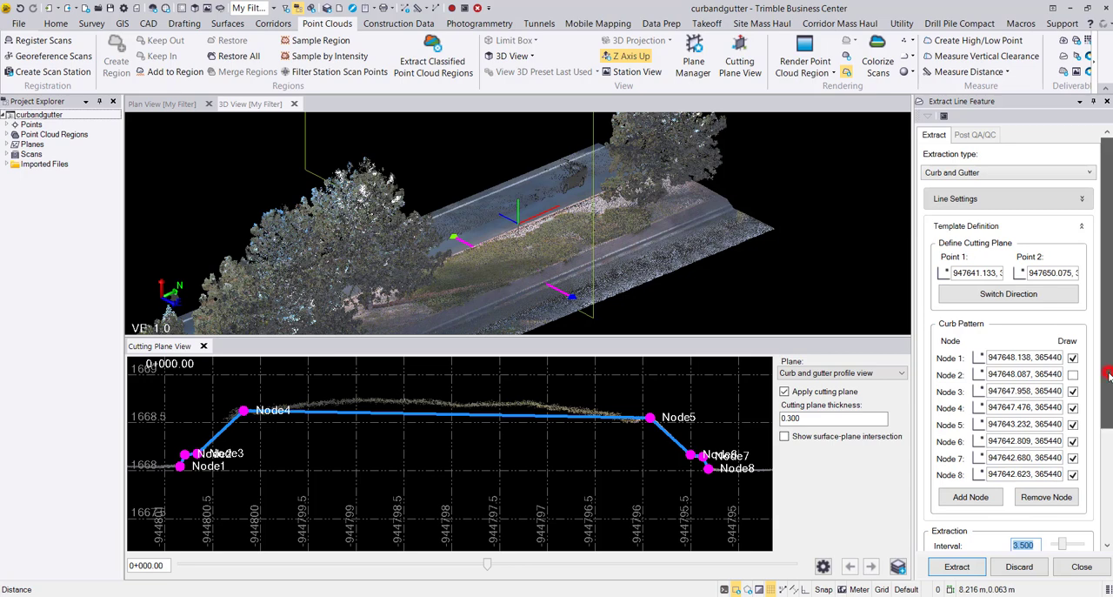
scroll("down", 3)
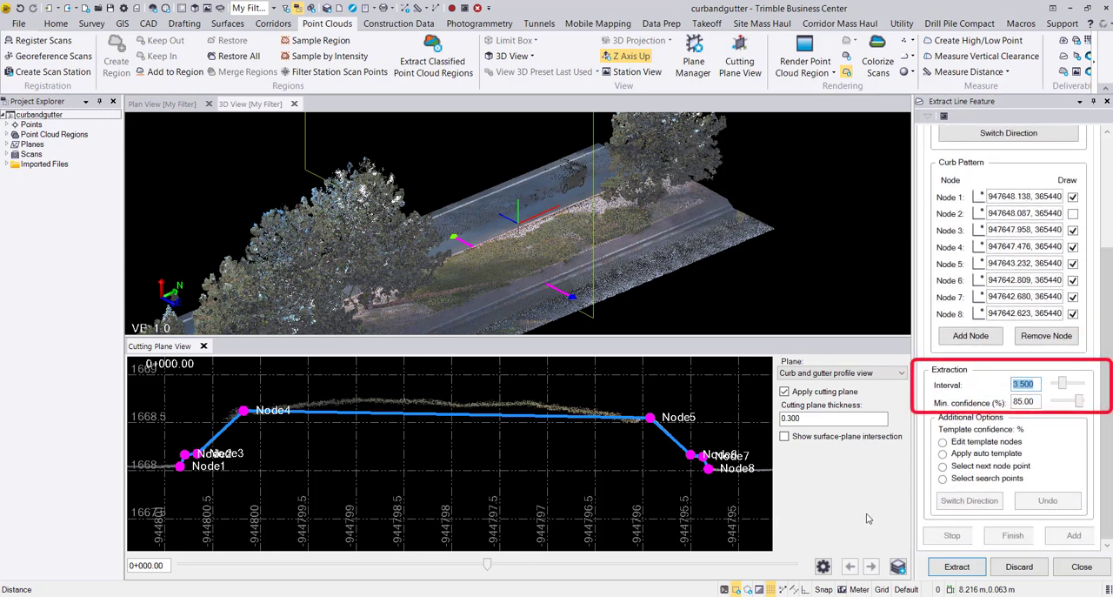
left_click(956, 567)
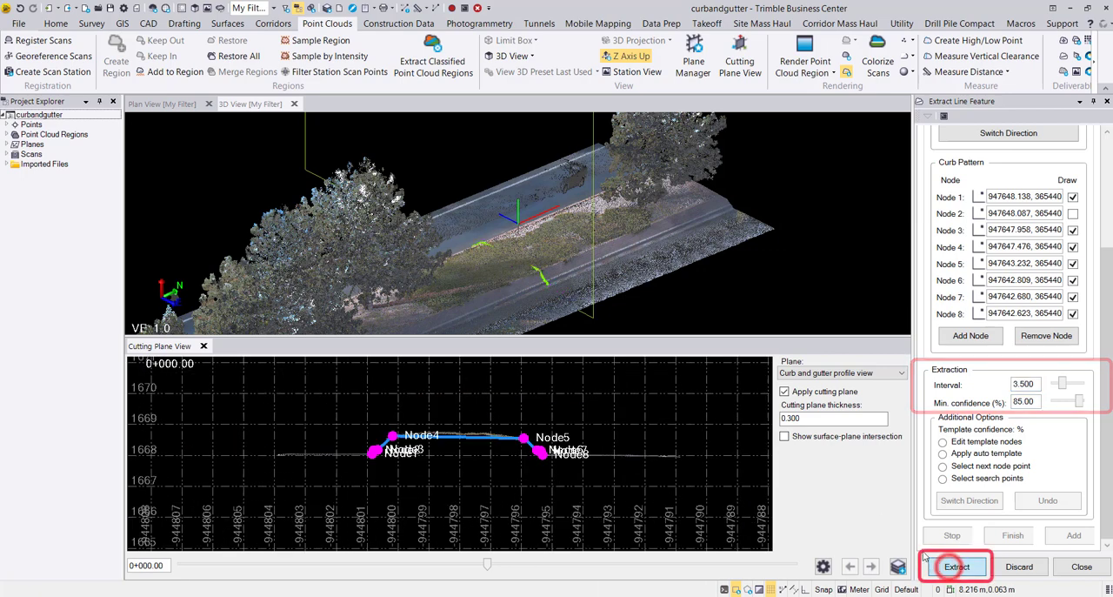
Run the extraction so curb and gutter line strings follow both road sides
left_click(956, 567)
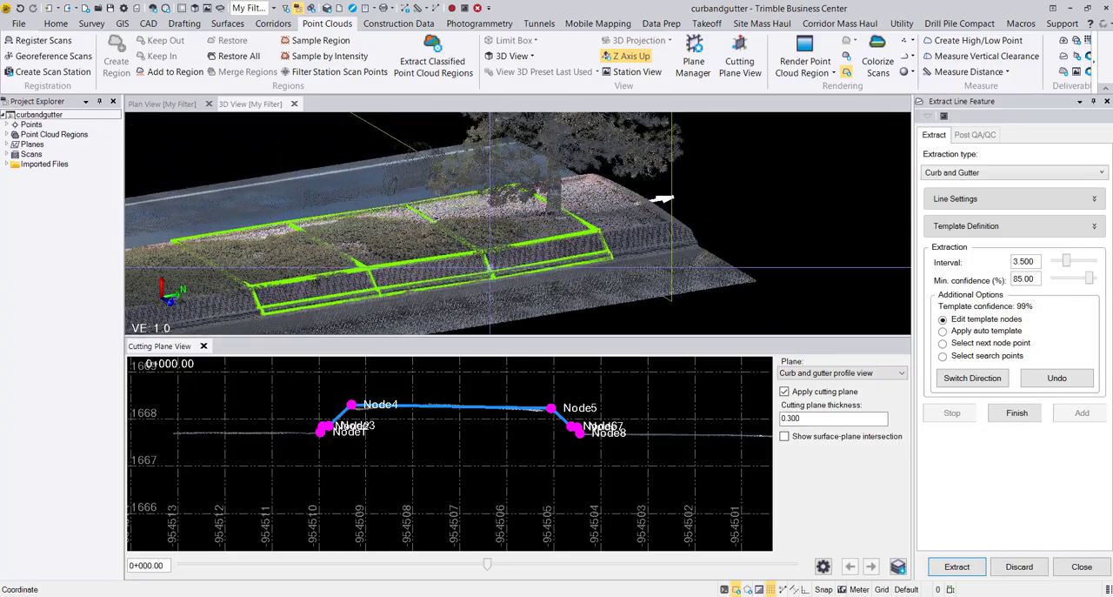
Choose Select next node point, set the reference node, re-extract along the curb and finish the run
left_click(943, 340)
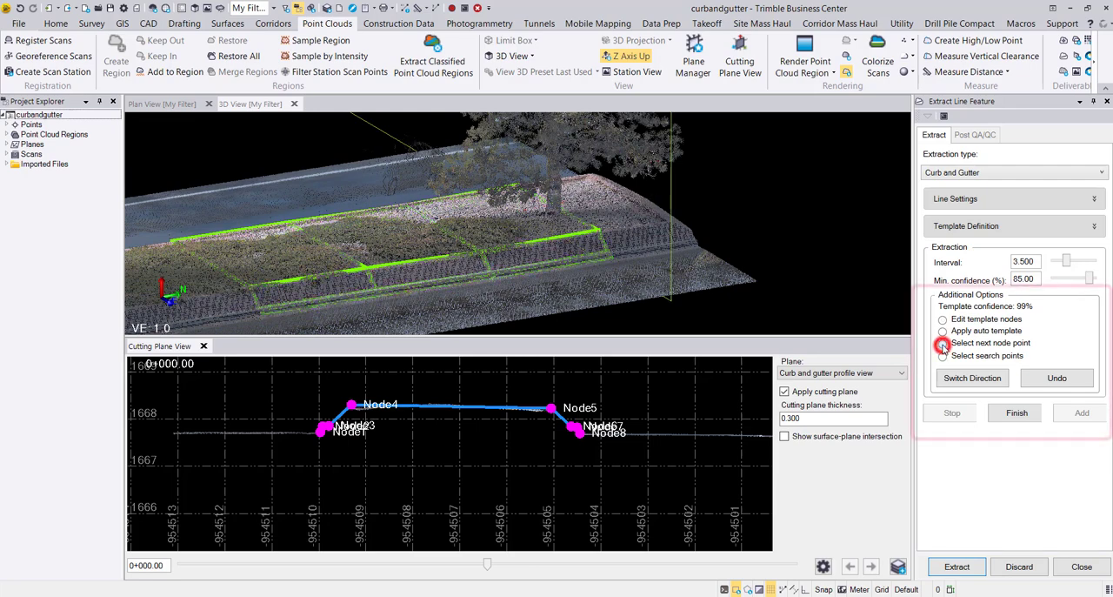
left_click(942, 342)
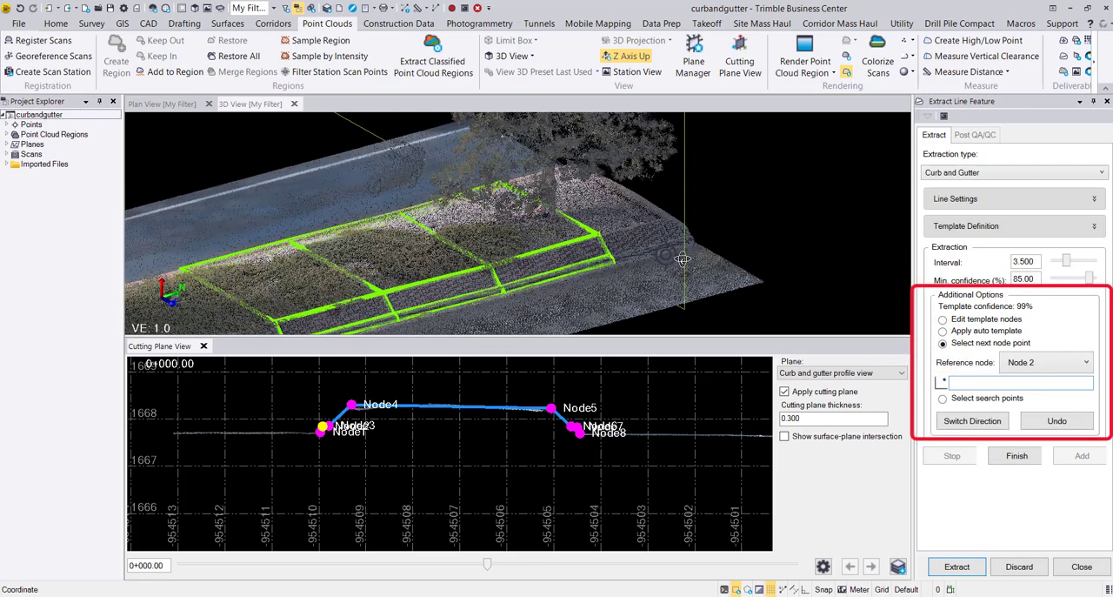
left_click(681, 240)
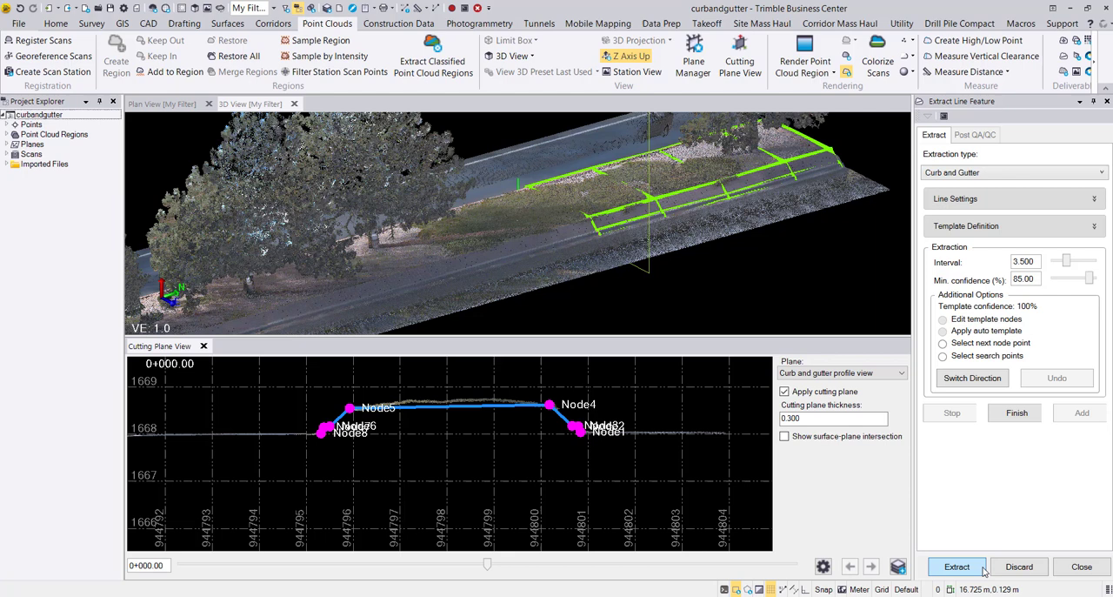
left_click(957, 567)
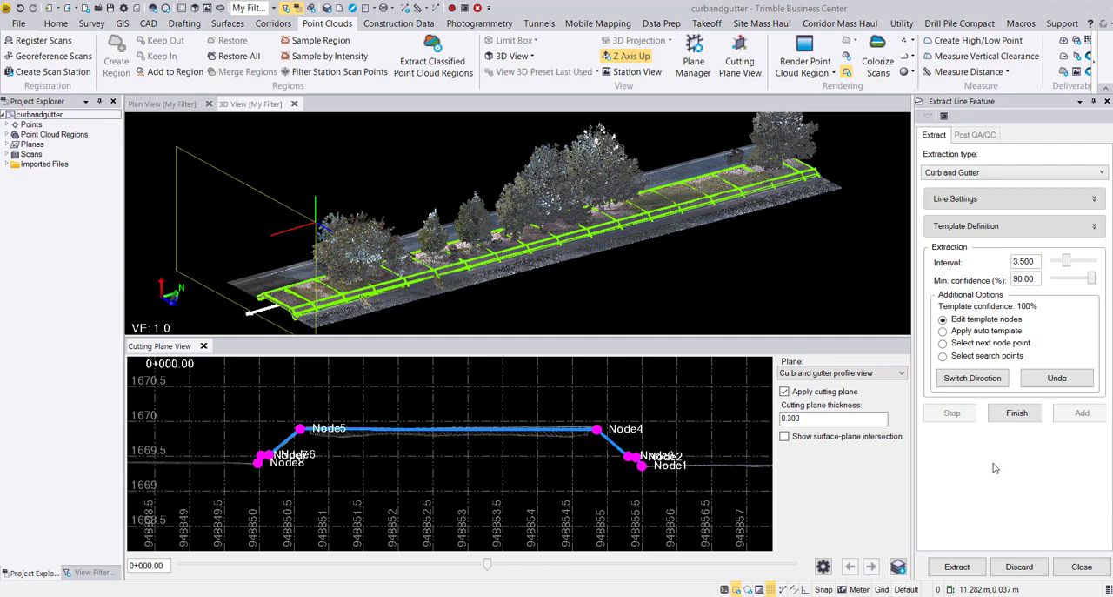
left_click(1016, 412)
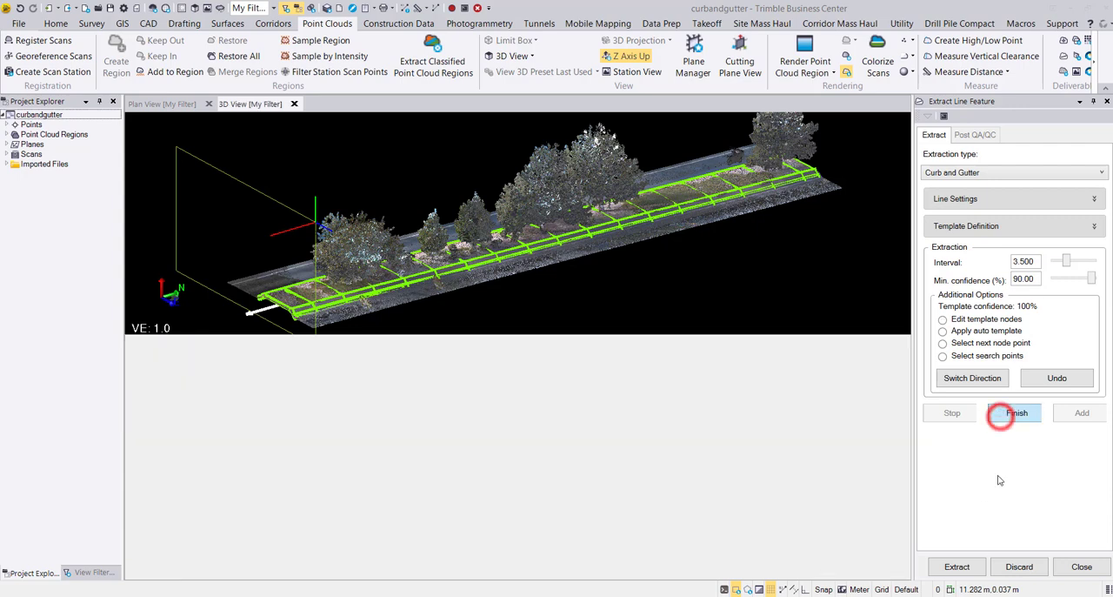
Add the extracted curb and gutter line strings to the project
left_click(1015, 412)
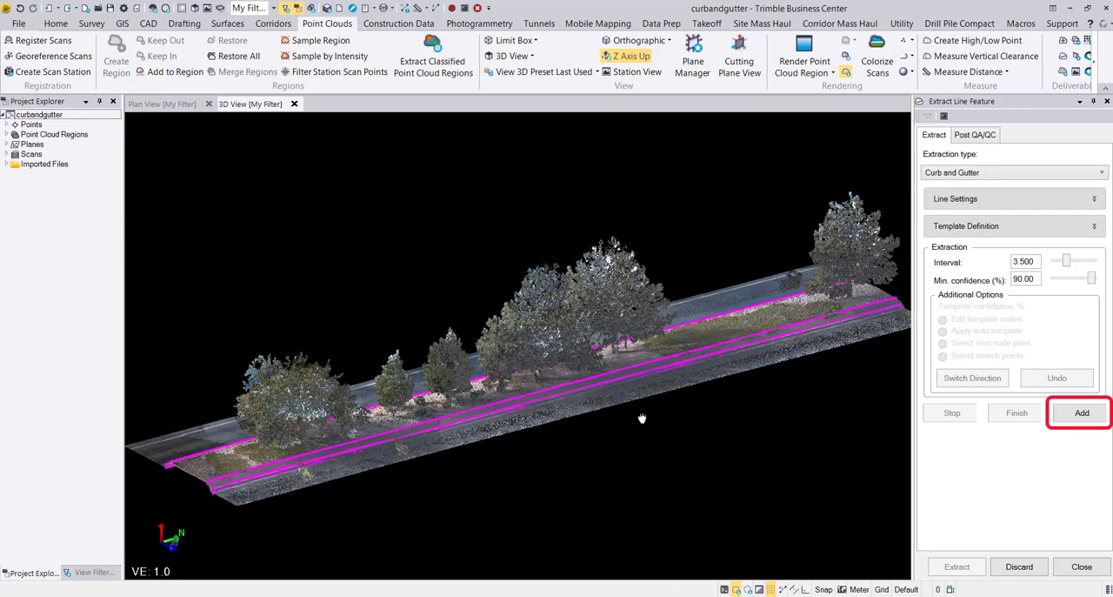
left_click(1082, 412)
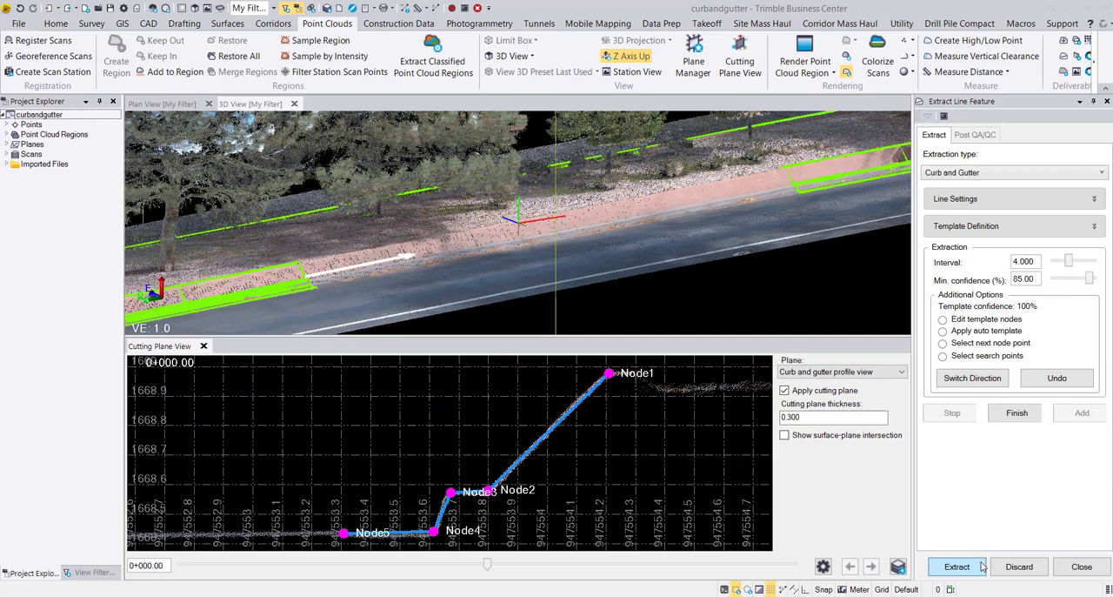
Extract along the second curb and snap the detected overlap to the existing line strings
left_click(956, 567)
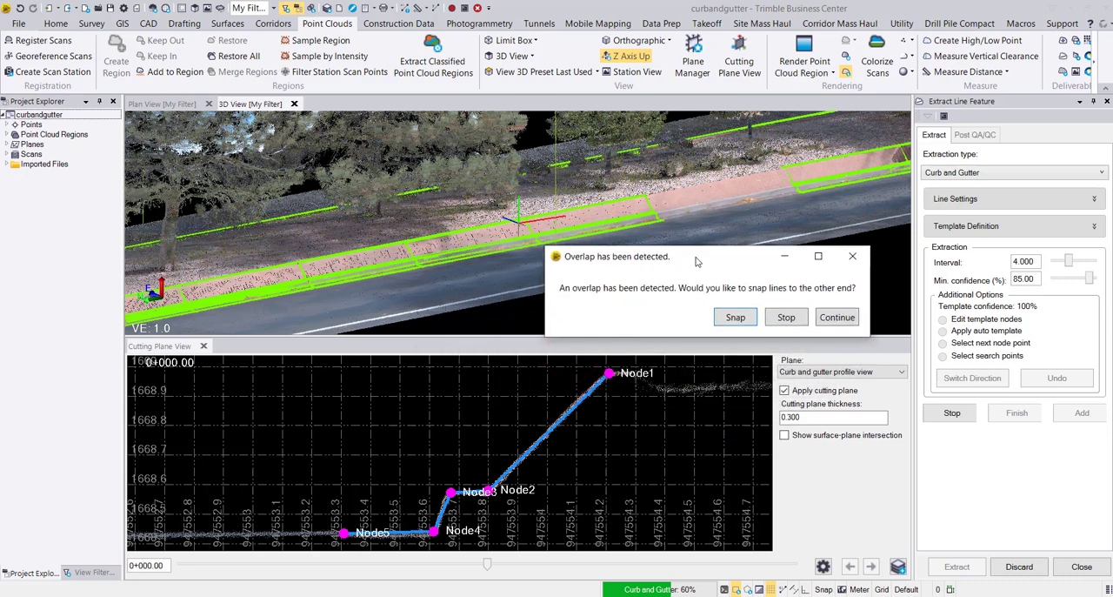
mouse_move(654, 313)
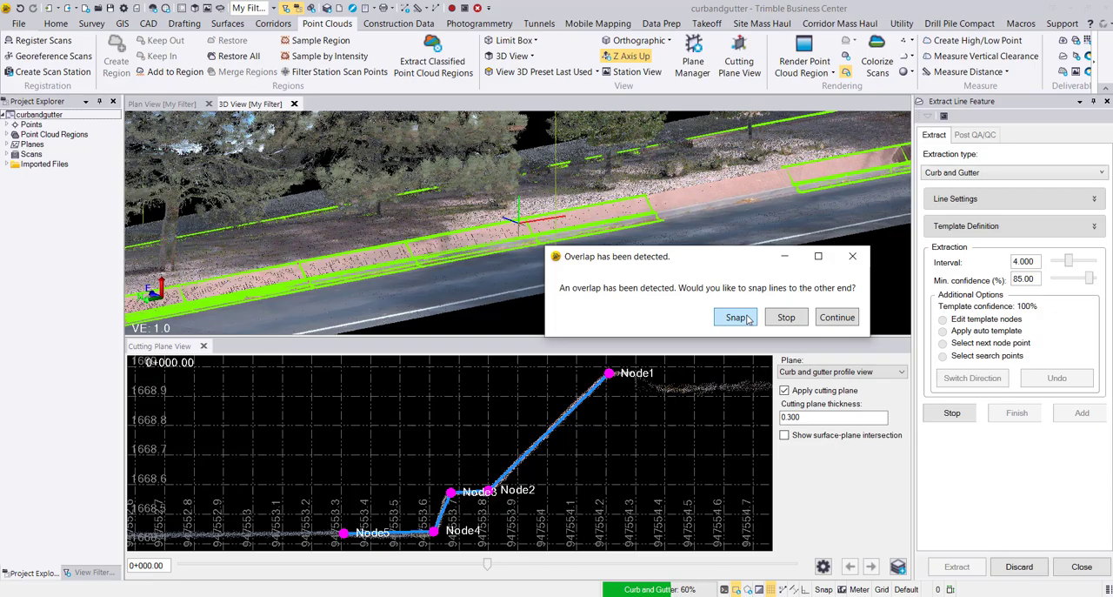
left_click(734, 317)
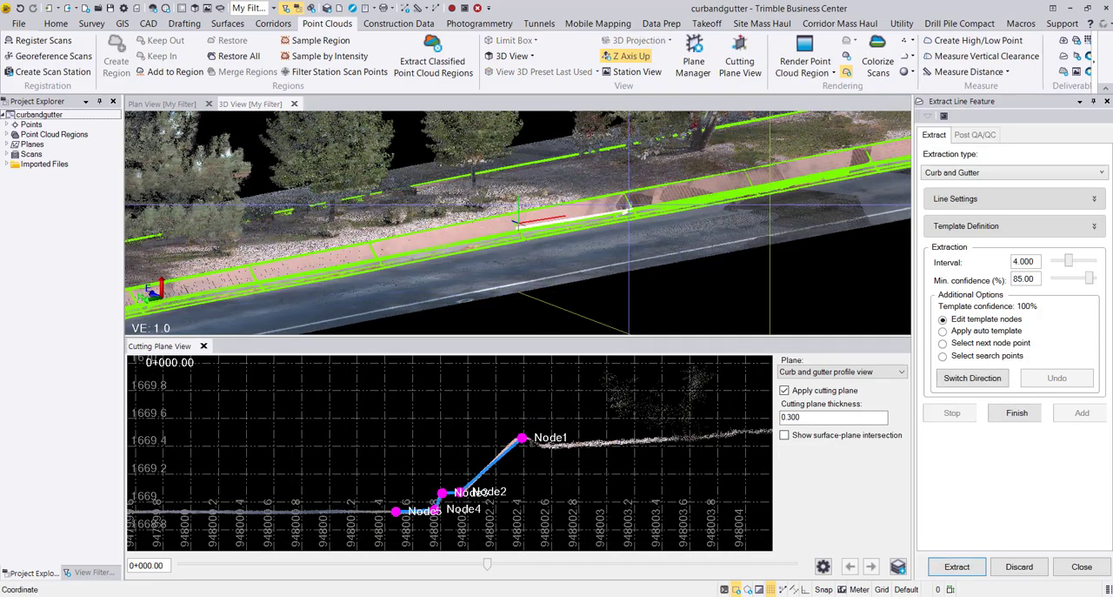